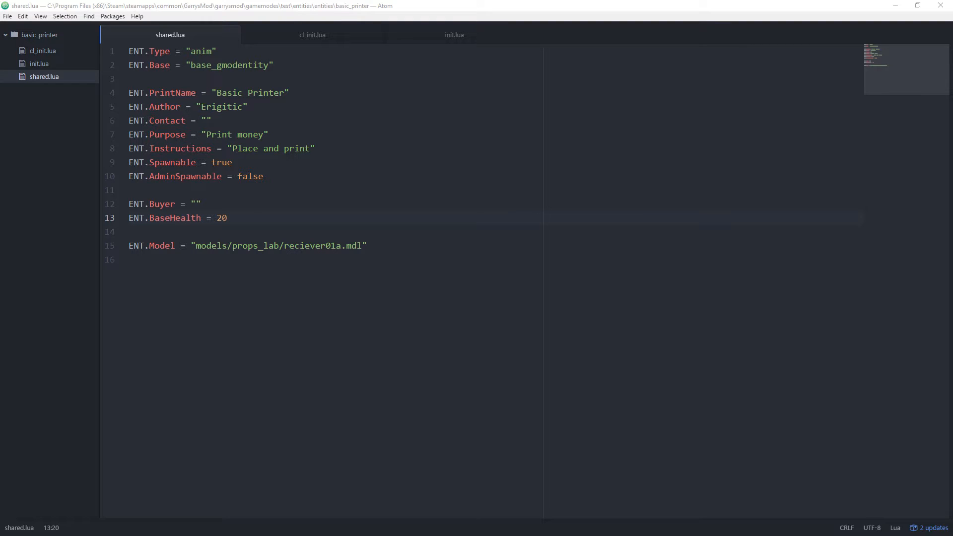
# Review cl_init.lua, then remove the ENT.Buyer line from shared.lua and free space at the top
pyautogui.click(311, 35)
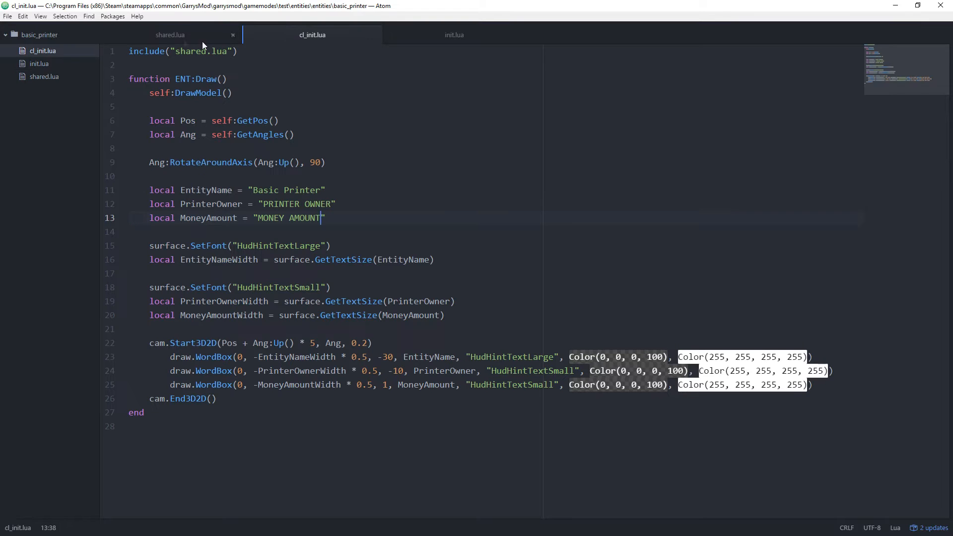
pyautogui.moveTo(532, 63)
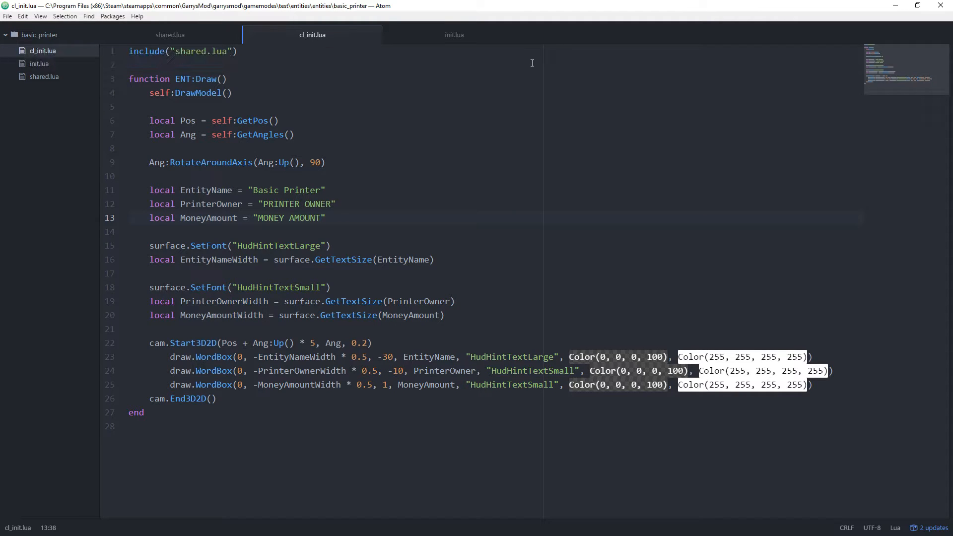
pyautogui.click(324, 218)
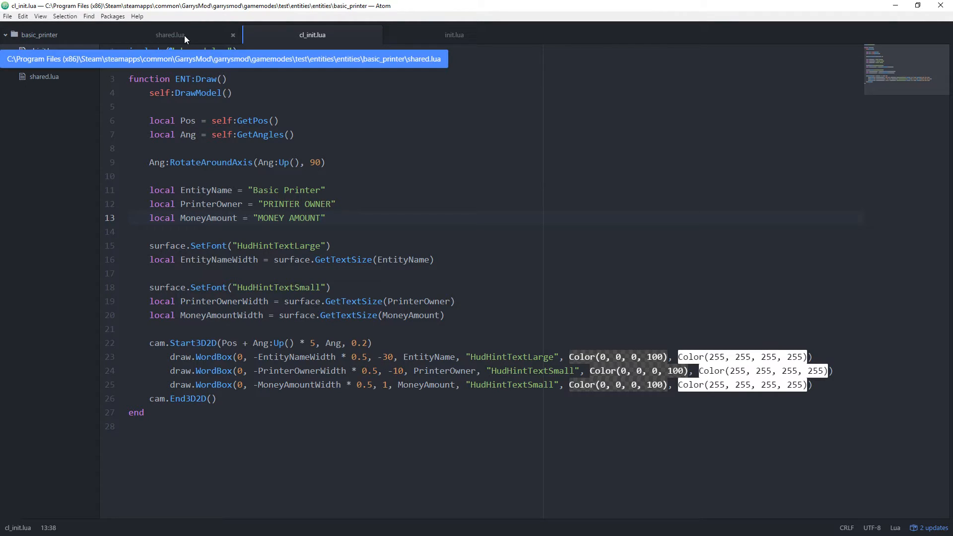
pyautogui.click(170, 35)
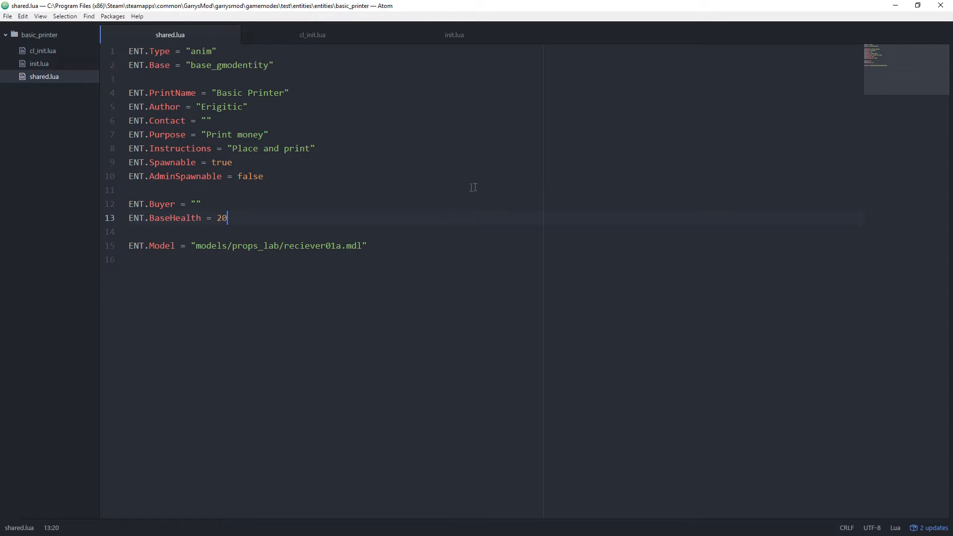
pyautogui.moveTo(217, 125)
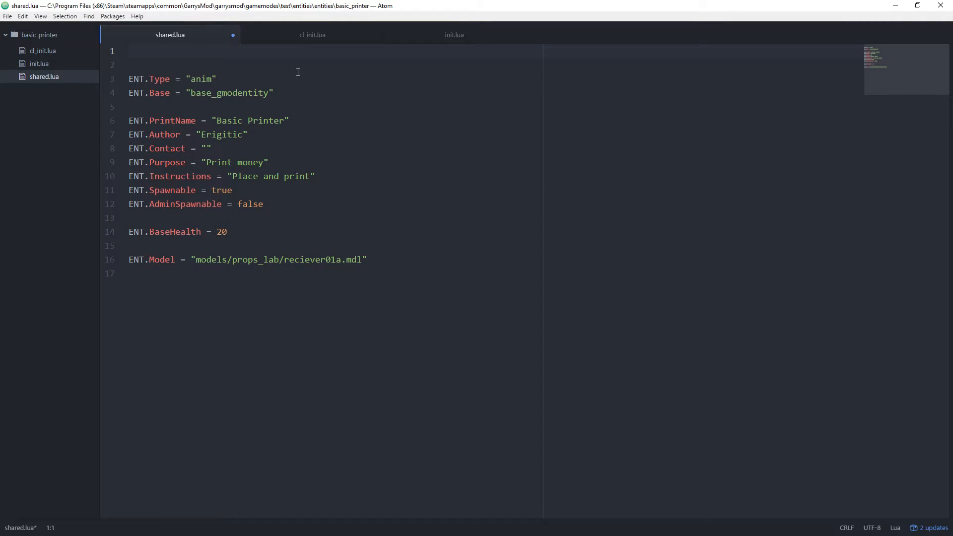
# Declare an empty function ENT:SetupDataTable() ... end block at the top of shared.lua
pyautogui.write('function ENT')
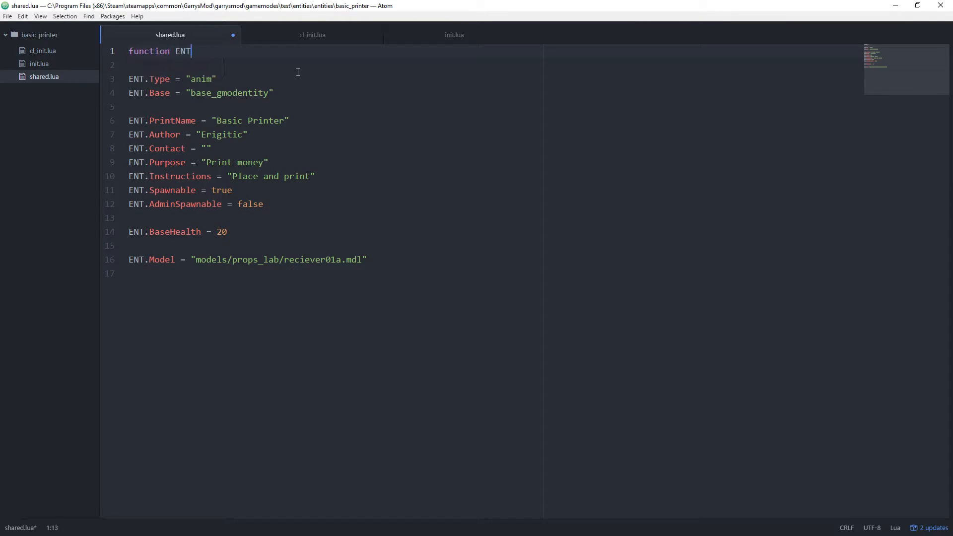
pyautogui.write(':S')
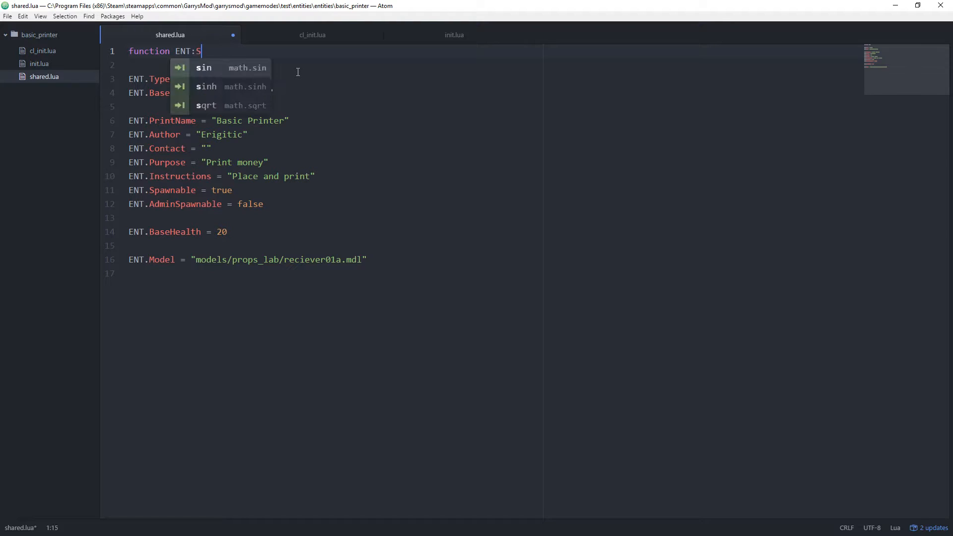
pyautogui.write('etupDataT')
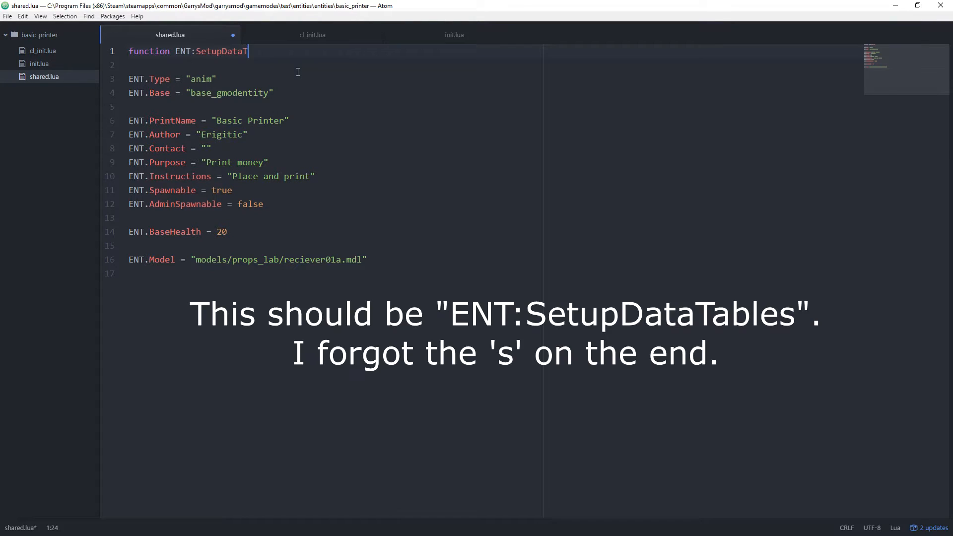
pyautogui.write('able()')
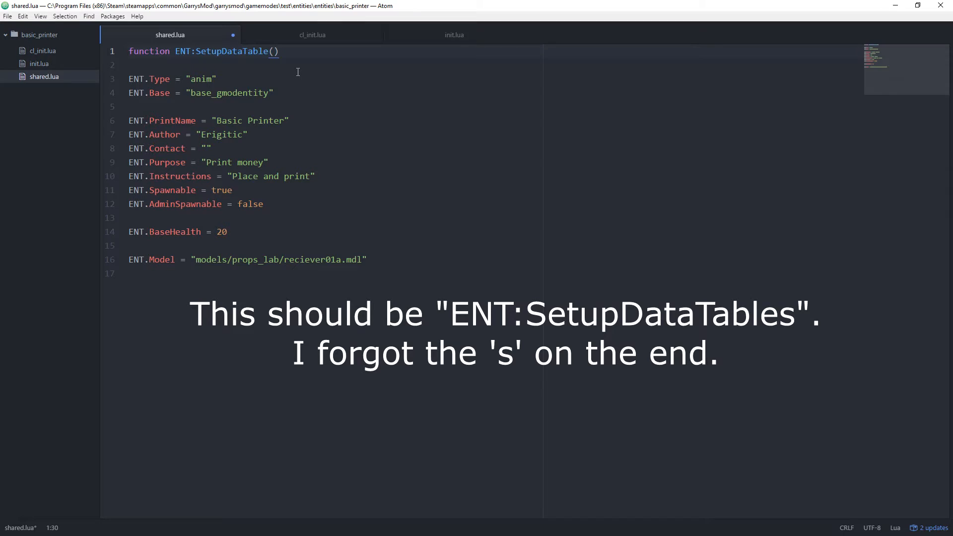
pyautogui.write('end')
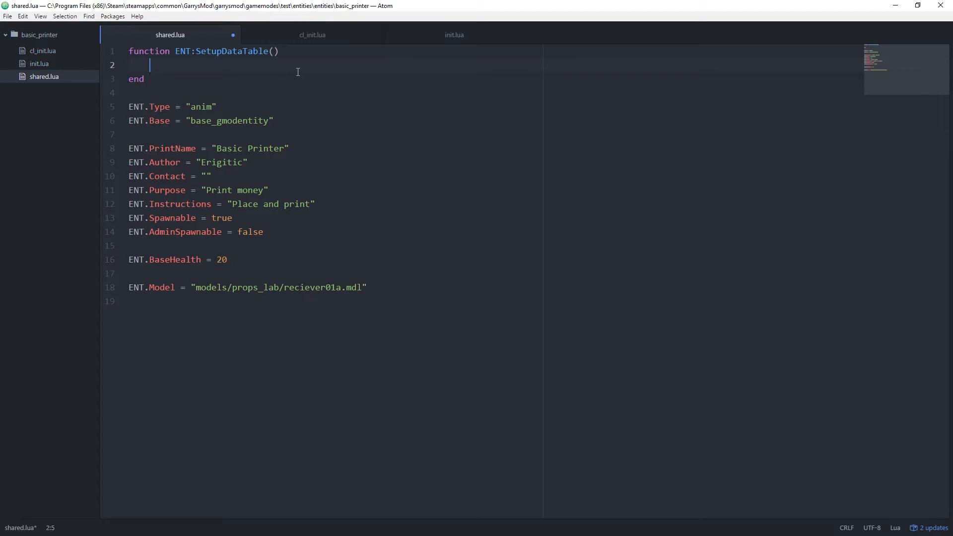
# Add self:NetworkVar("String", 0, "Buyer") inside SetupDataTable and review the Buyer name
pyautogui.write('self:')
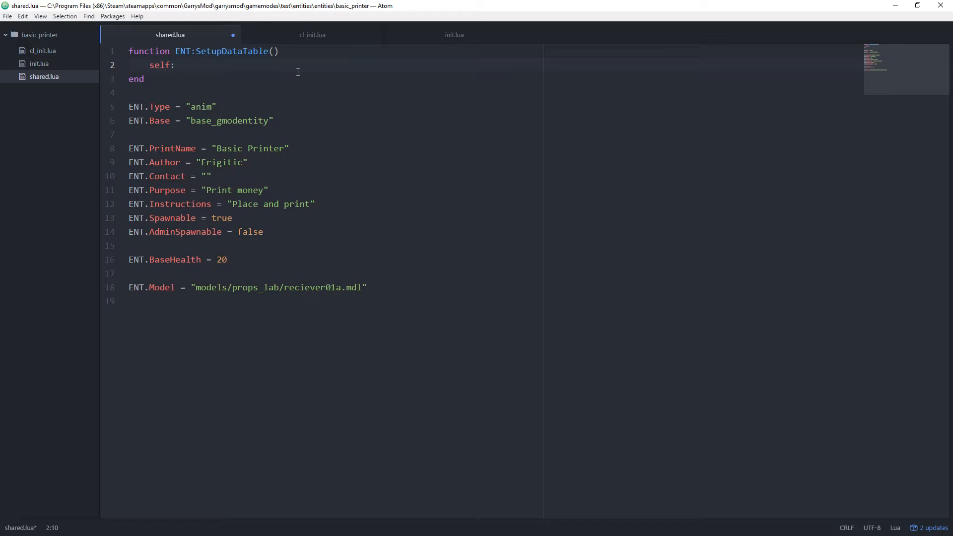
pyautogui.write('Networ')
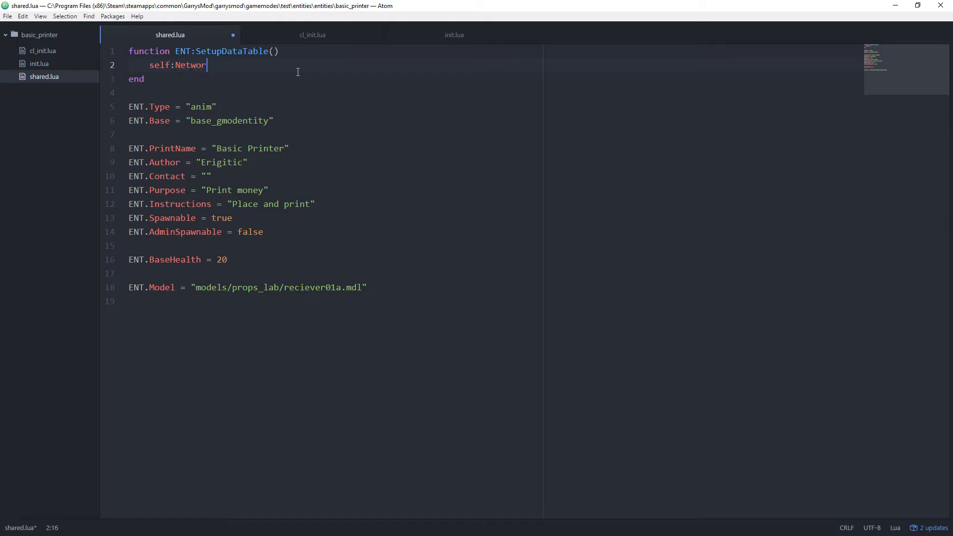
pyautogui.write('kVar')
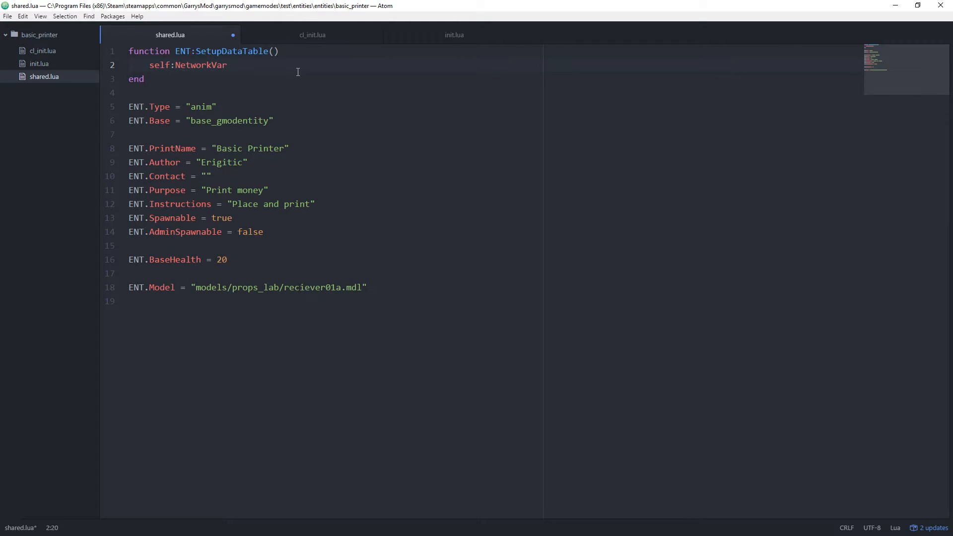
pyautogui.write('()')
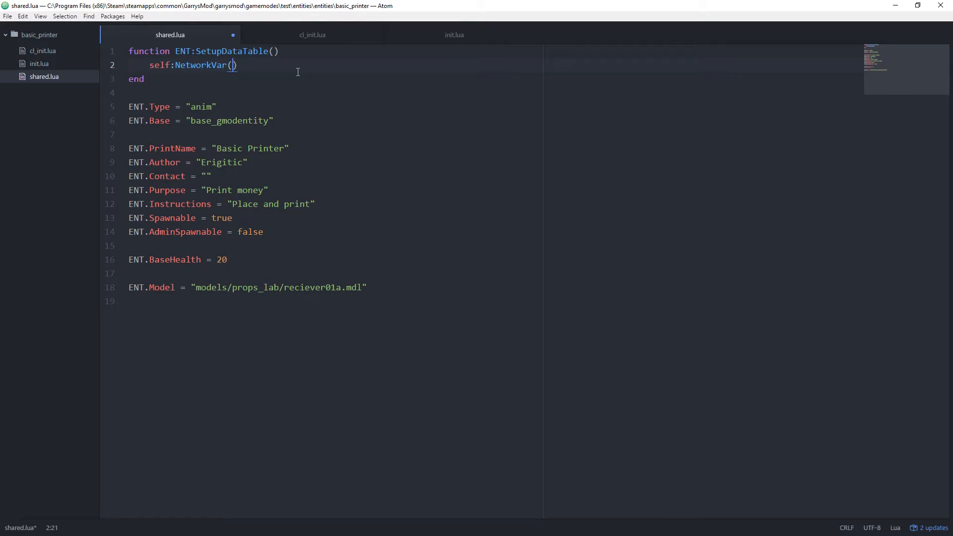
pyautogui.write('"String",')
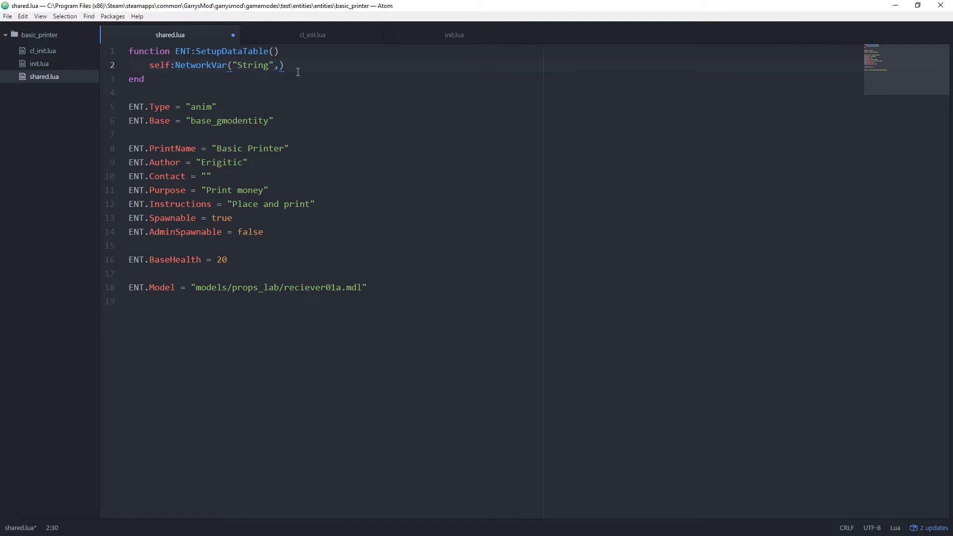
pyautogui.write('0')
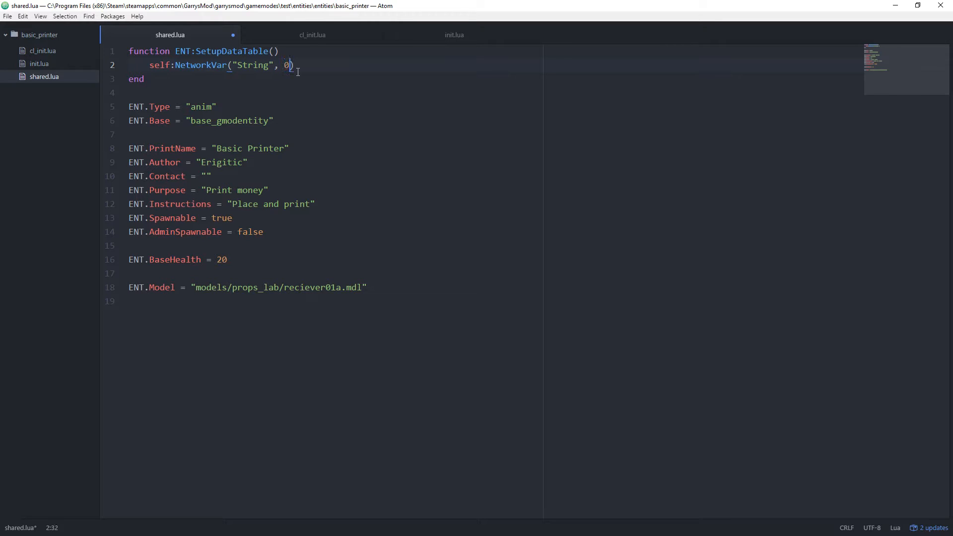
pyautogui.write(',')
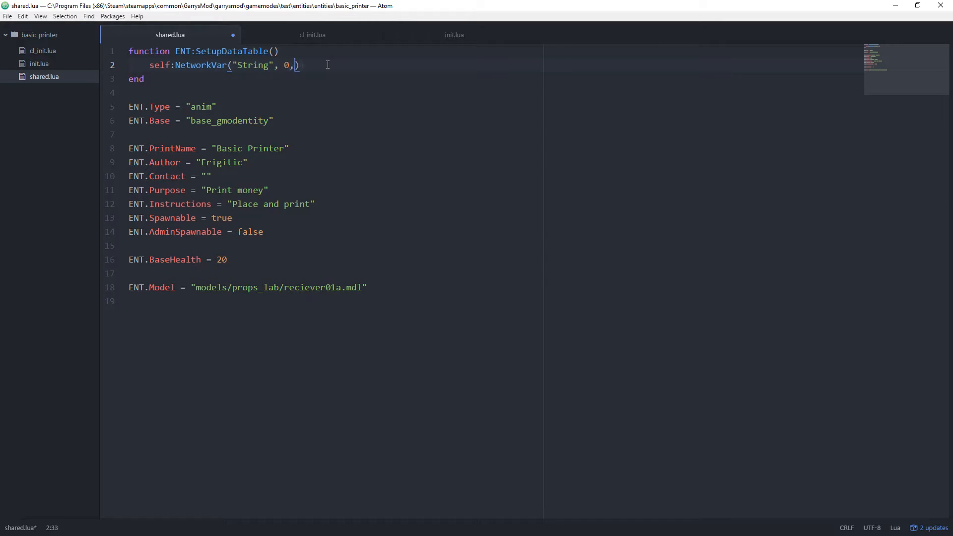
pyautogui.write('"Buyer"')
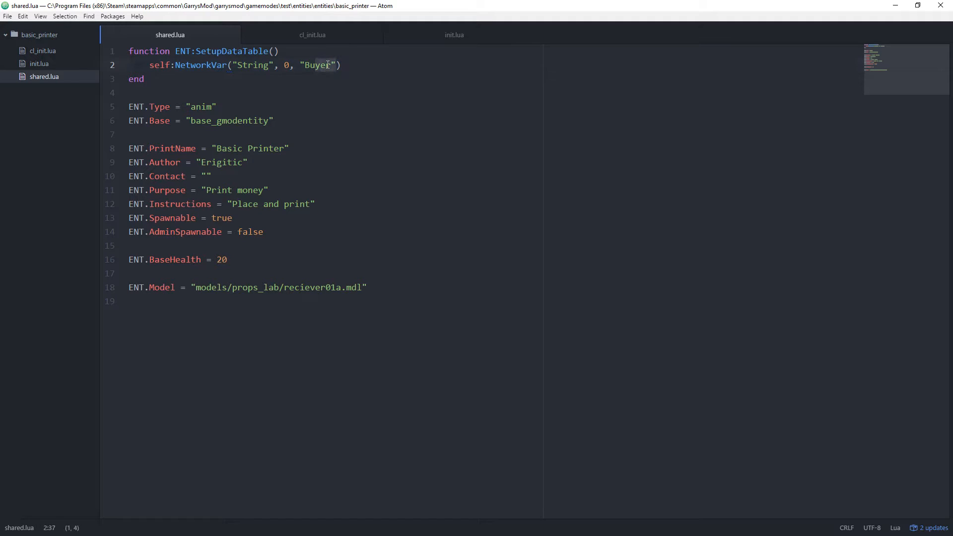
pyautogui.doubleClick(316, 66)
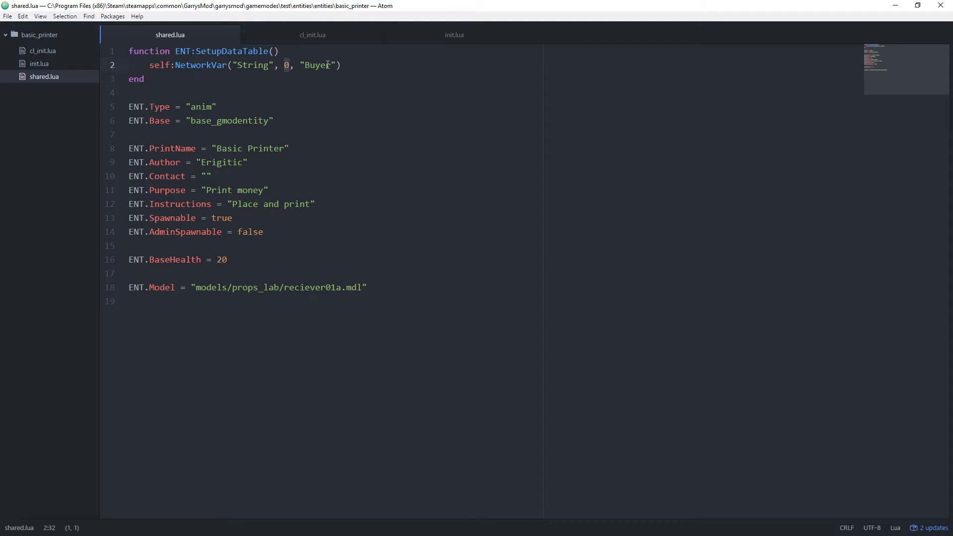
pyautogui.click(282, 66)
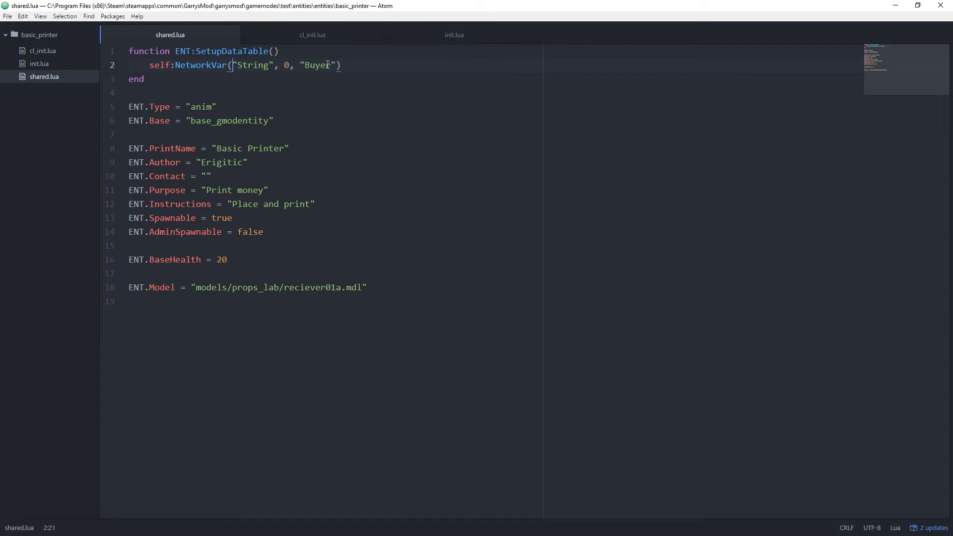
pyautogui.click(275, 65)
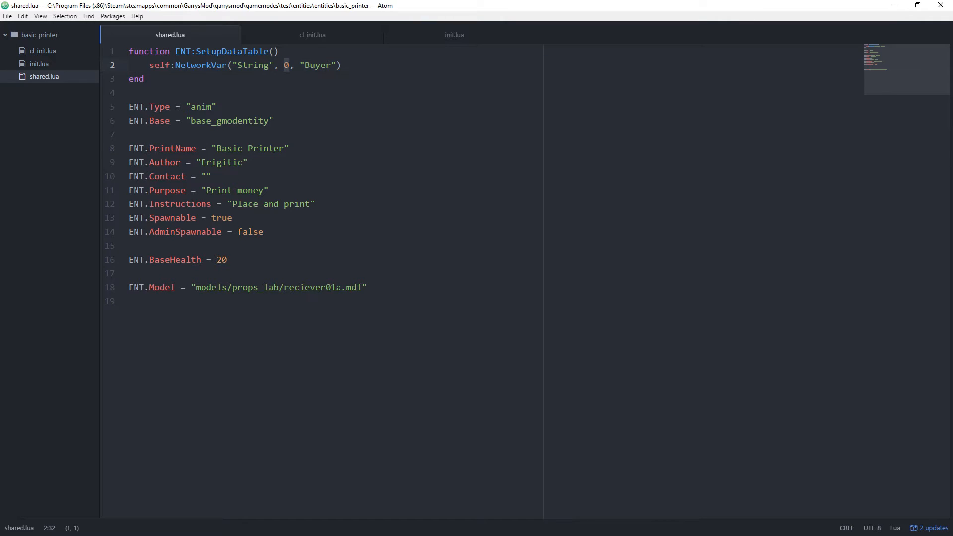
pyautogui.click(337, 66)
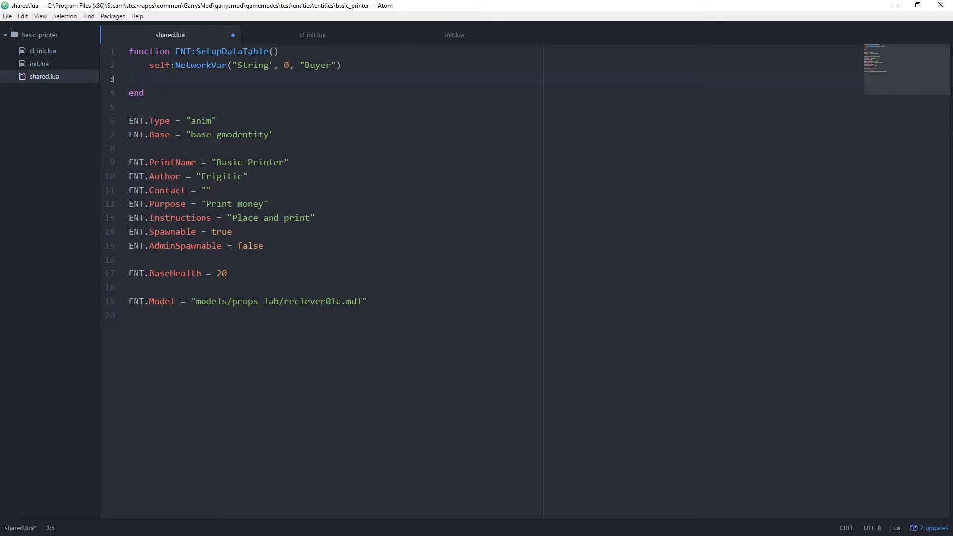
# Add self:NetworkVar("Int", 0, "Storage") below Buyer, save, and move to the BaseHealth line
pyautogui.write('self')
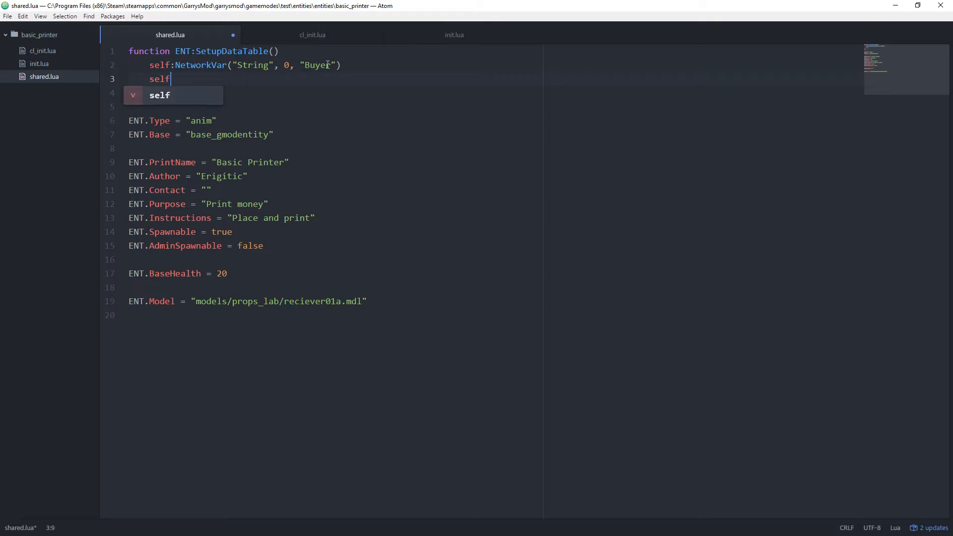
pyautogui.write(':NetworkVar("Int')
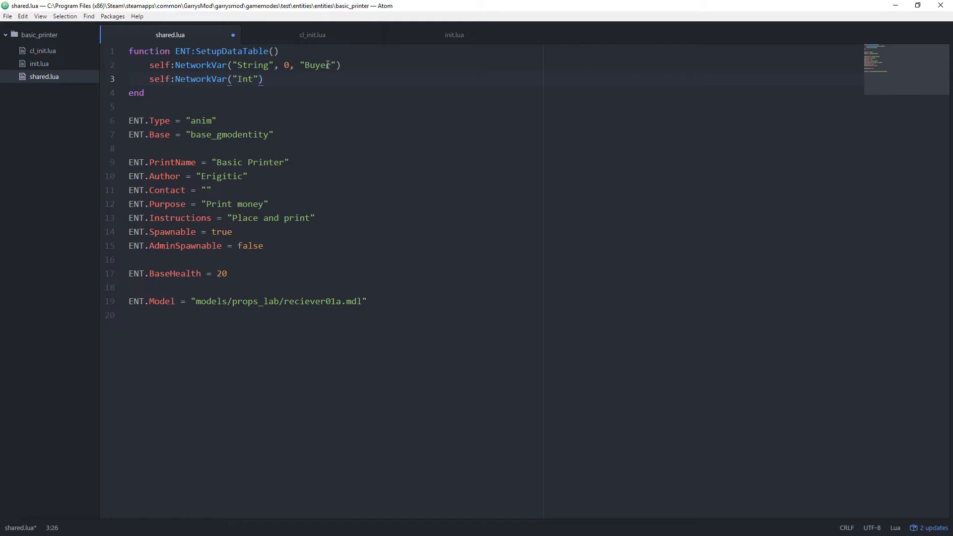
pyautogui.write(',')
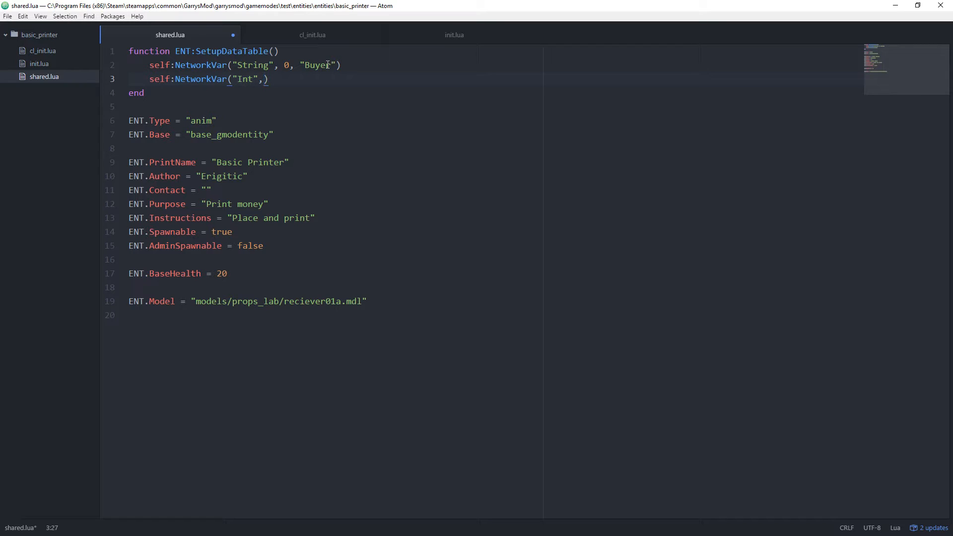
pyautogui.write('" "')
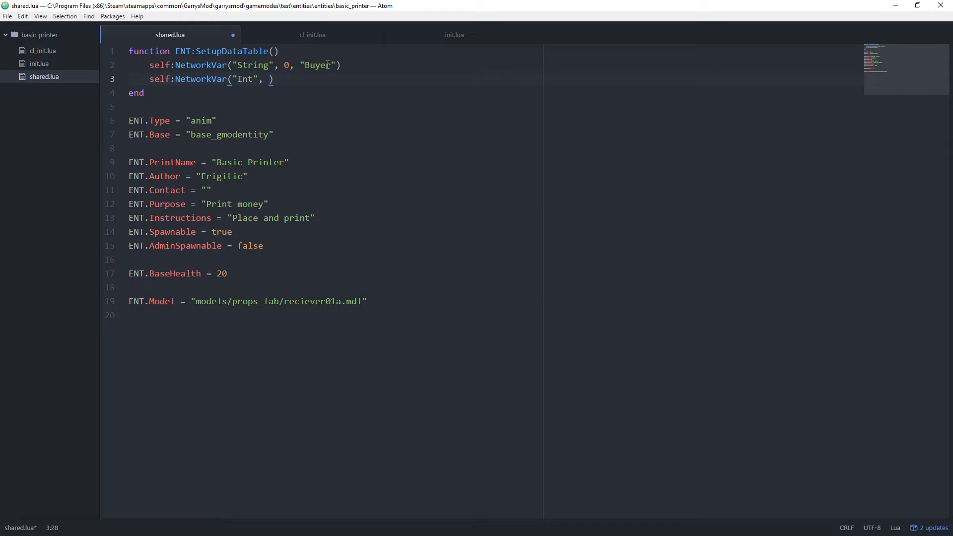
pyautogui.write('0, "Storage')
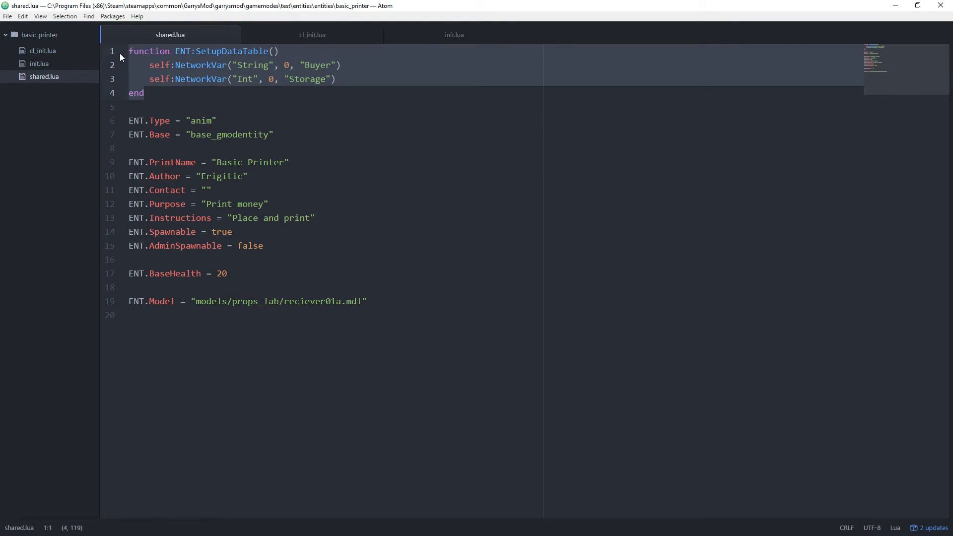
pyautogui.click(242, 134)
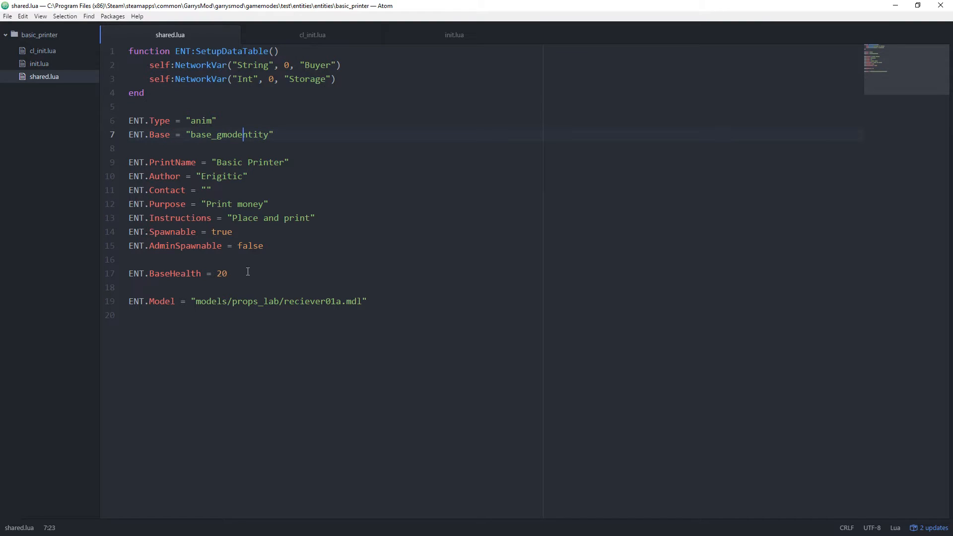
pyautogui.click(248, 273)
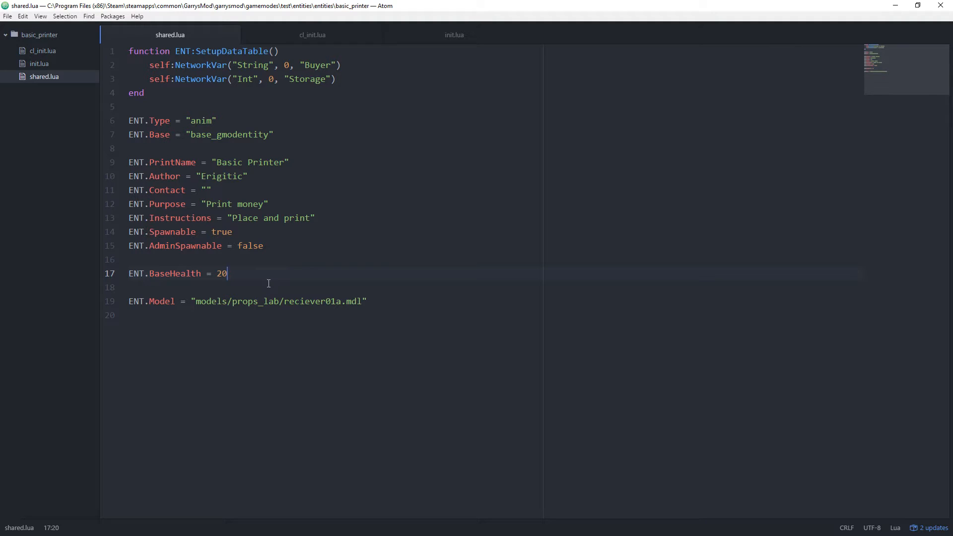
# Define ENT.PrintRate = 1 -- In seconds and ENT.PrintAmount = 20 below BaseHealth, then save
pyautogui.press('Enter')
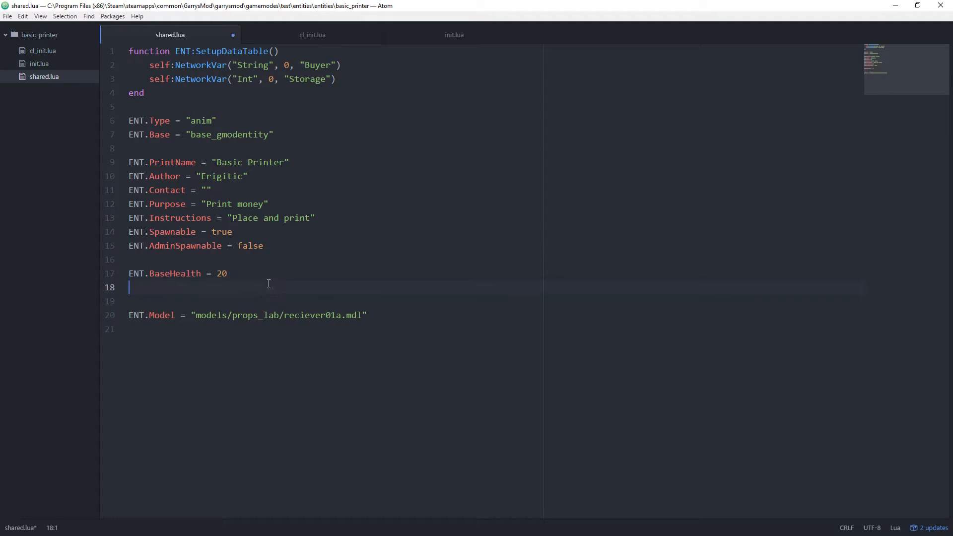
pyautogui.write('ENT.P')
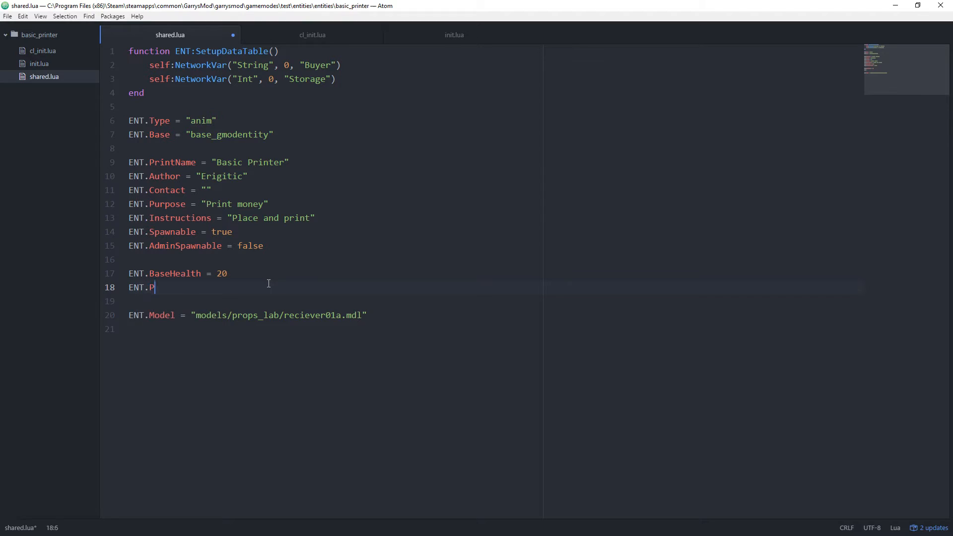
pyautogui.write('rintRate')
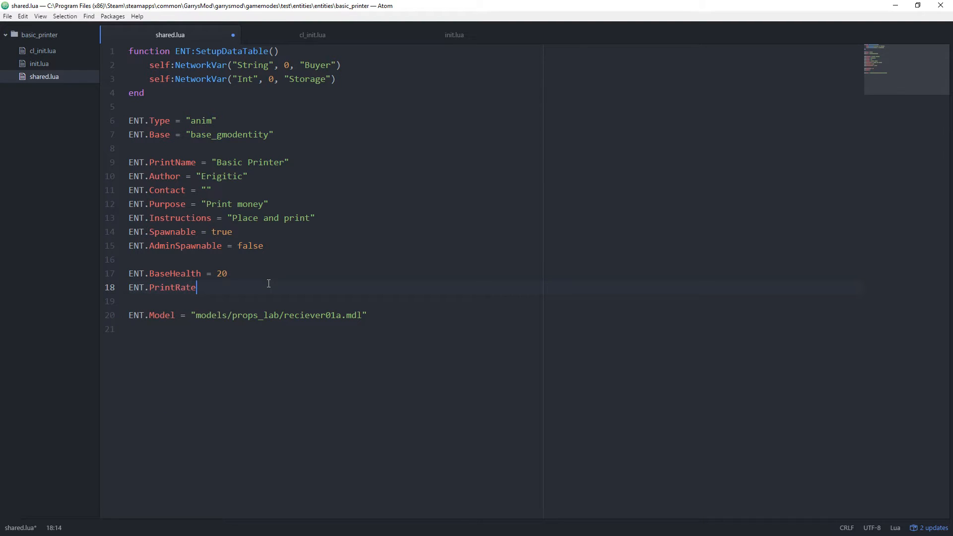
pyautogui.write('= 1')
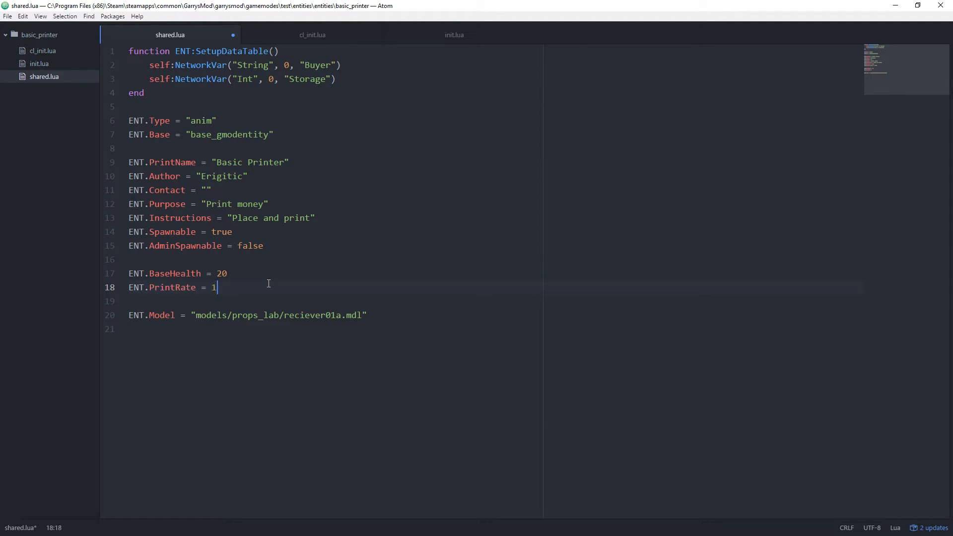
pyautogui.write('-- In seconds')
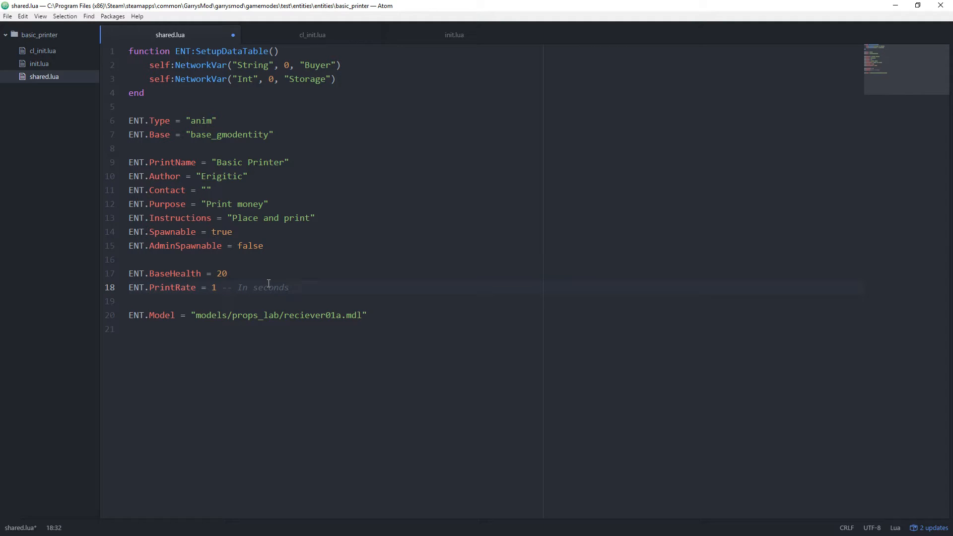
pyautogui.press('enter')
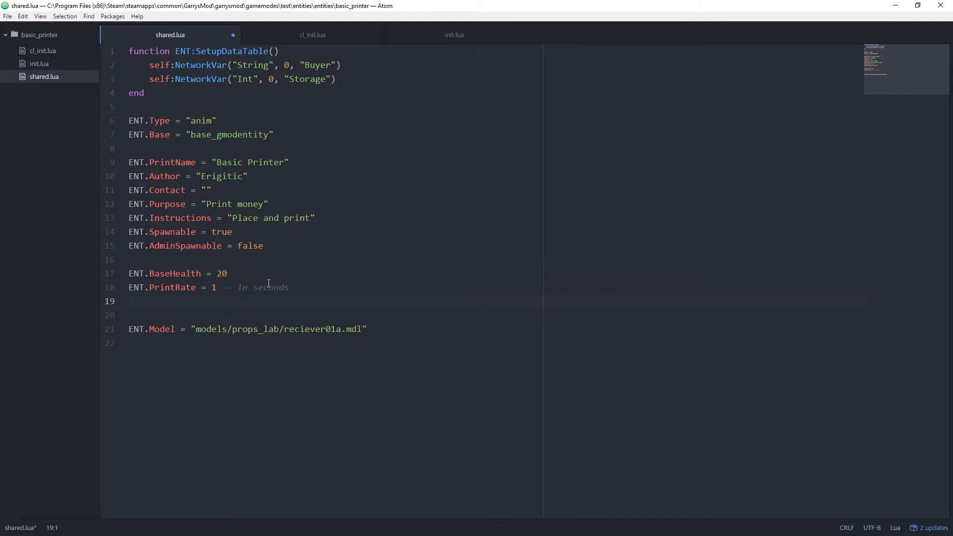
pyautogui.write('ENT.Print')
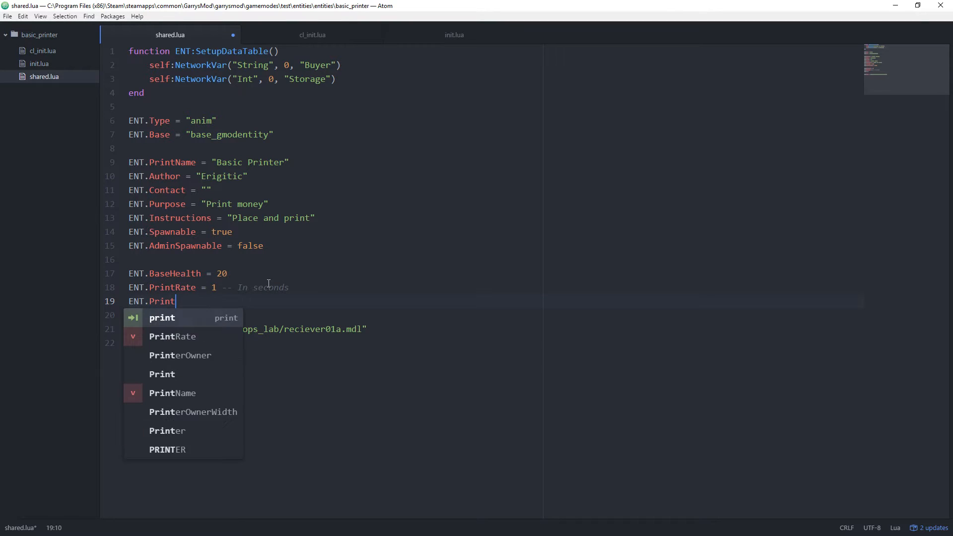
pyautogui.write('Amount =')
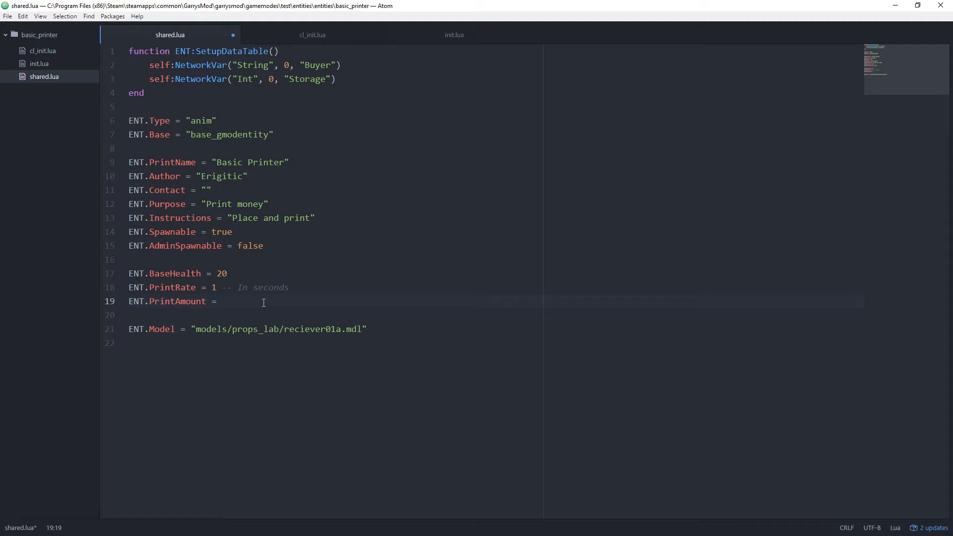
pyautogui.write('20')
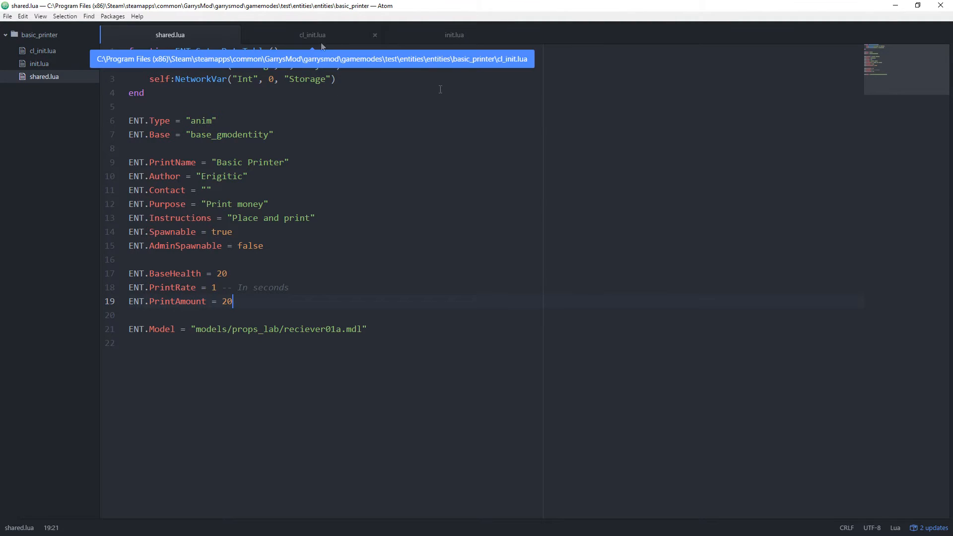
# In cl_init.lua set PrinterOwner from self:GetBuyer(), checking the name in shared.lua
pyautogui.click(312, 35)
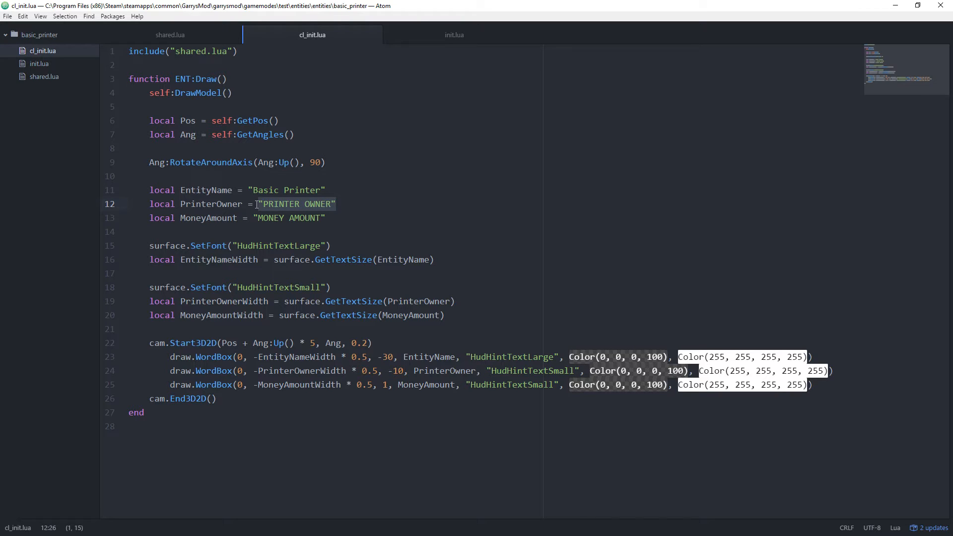
pyautogui.click(170, 34)
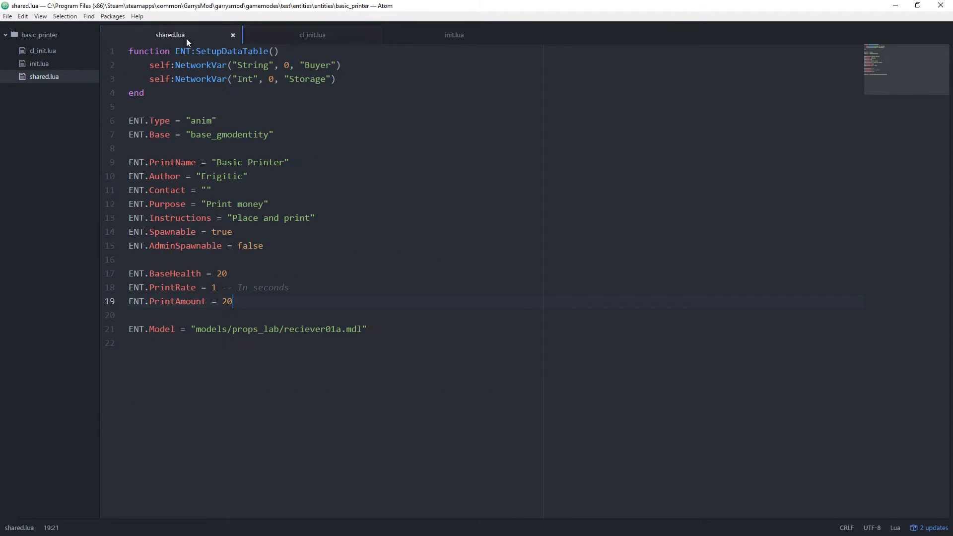
pyautogui.click(312, 35)
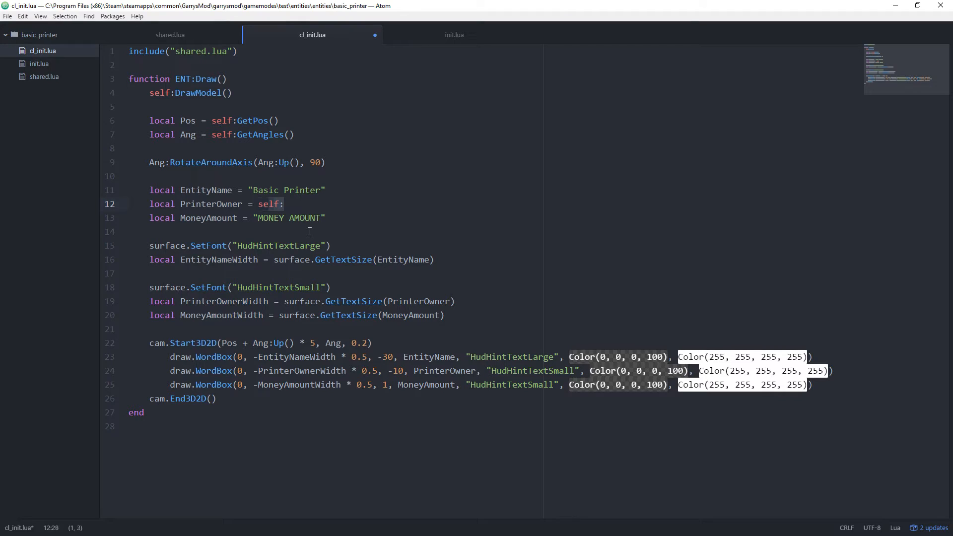
pyautogui.write('Get')
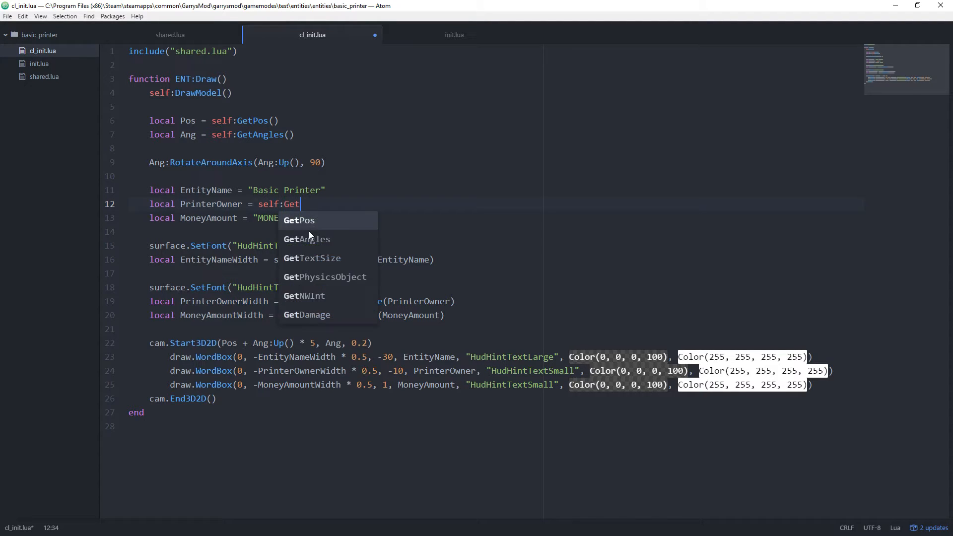
pyautogui.write('Buyer()')
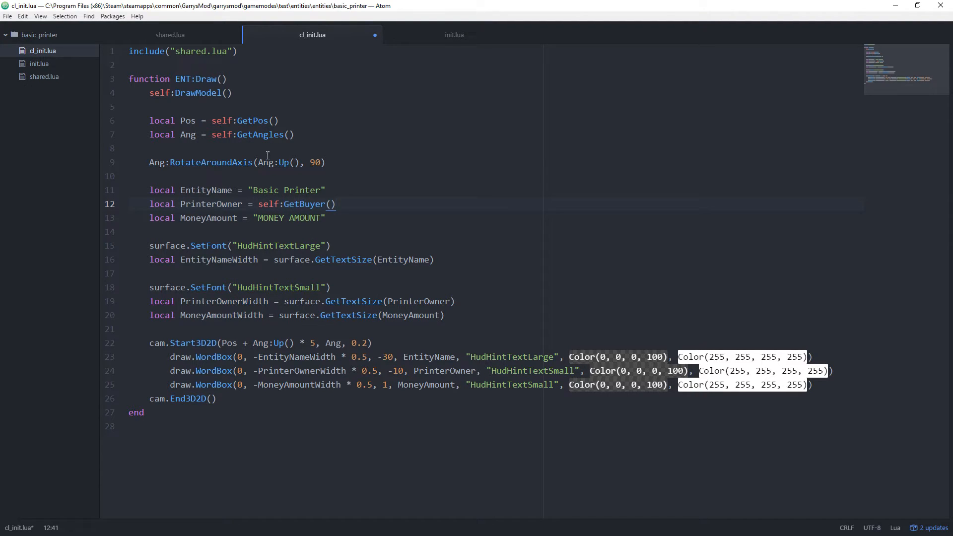
pyautogui.click(169, 34)
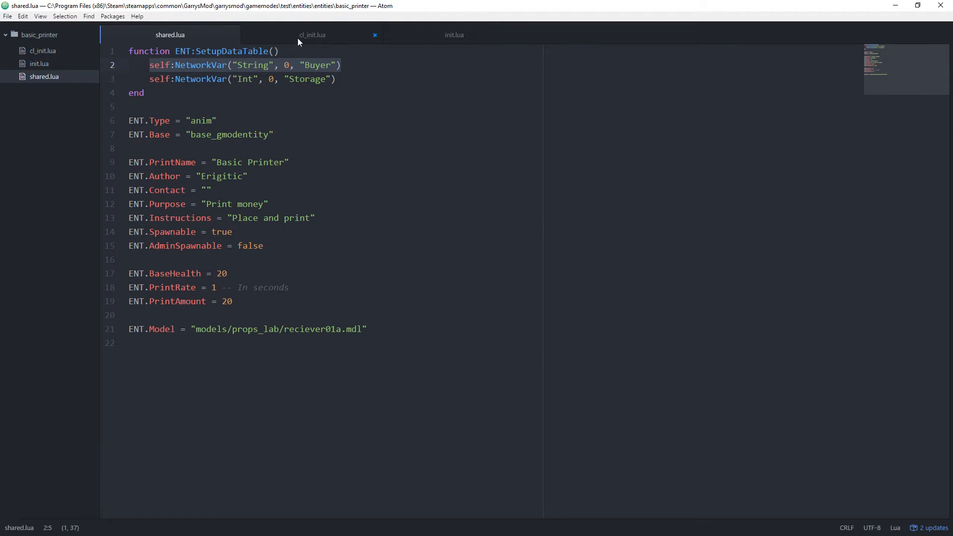
# Set MoneyAmount from self:GetStorage() in cl_init.lua, verify against shared.lua, and save
pyautogui.click(312, 35)
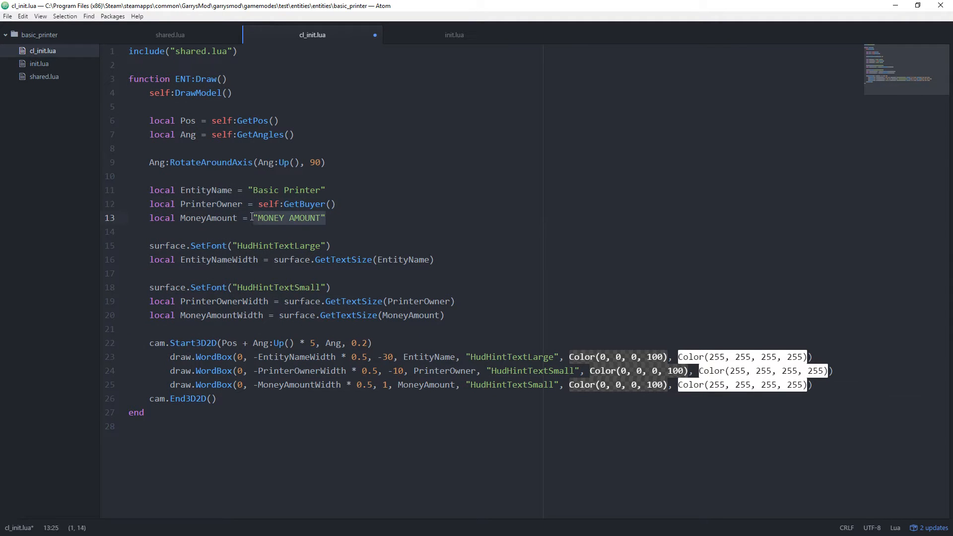
pyautogui.write('self:')
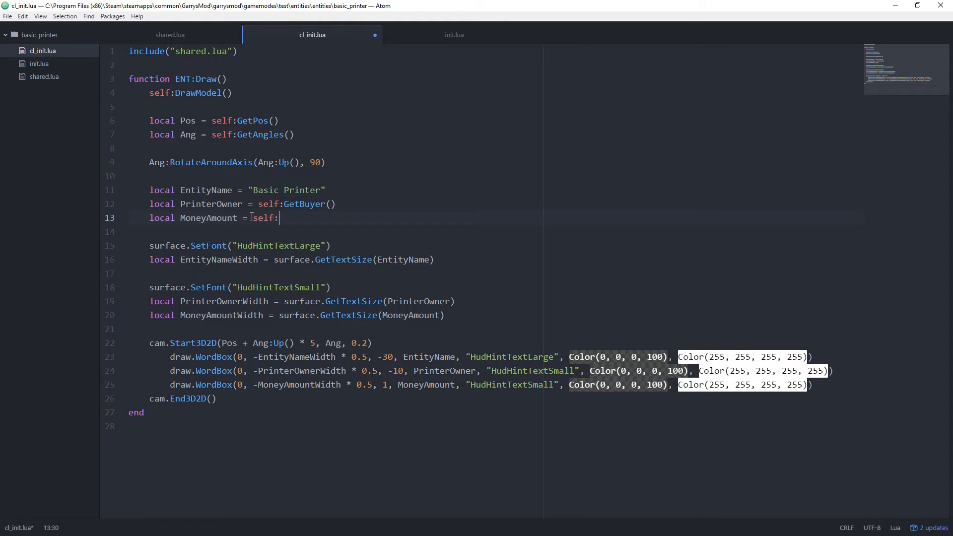
pyautogui.write('GetStorage()')
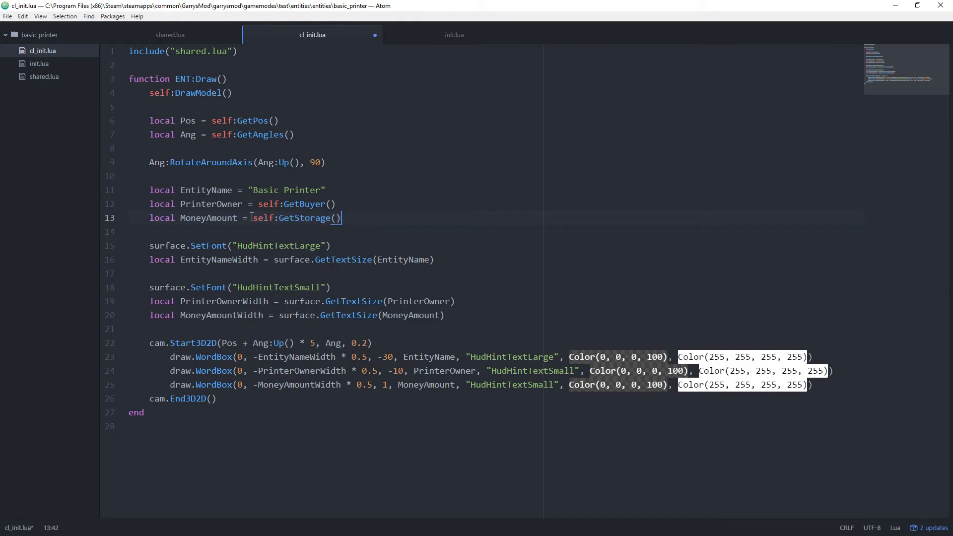
pyautogui.click(170, 35)
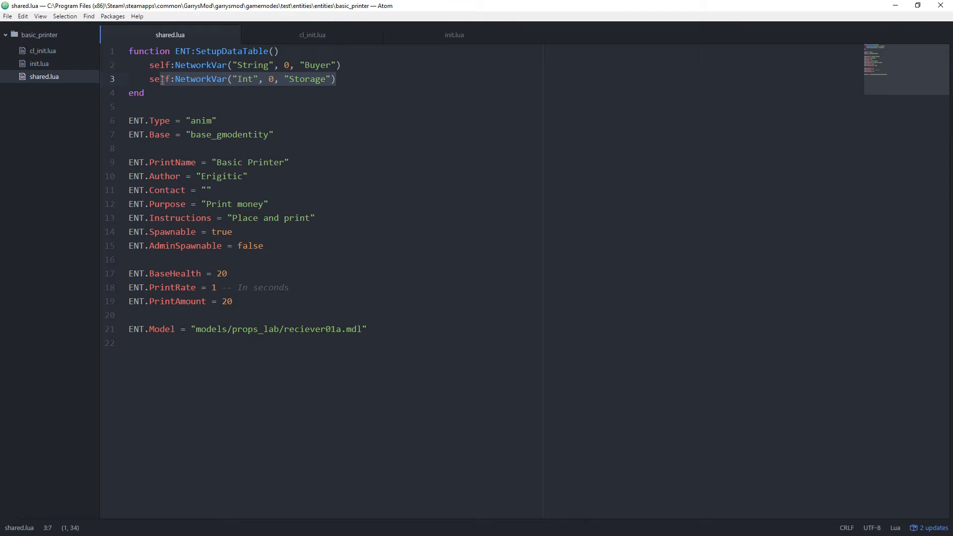
pyautogui.click(312, 34)
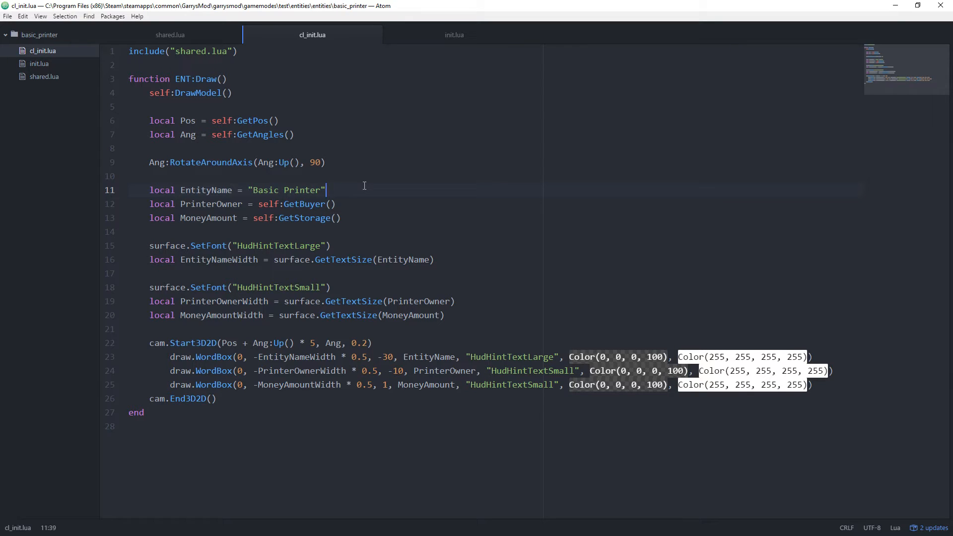
pyautogui.moveTo(453, 35)
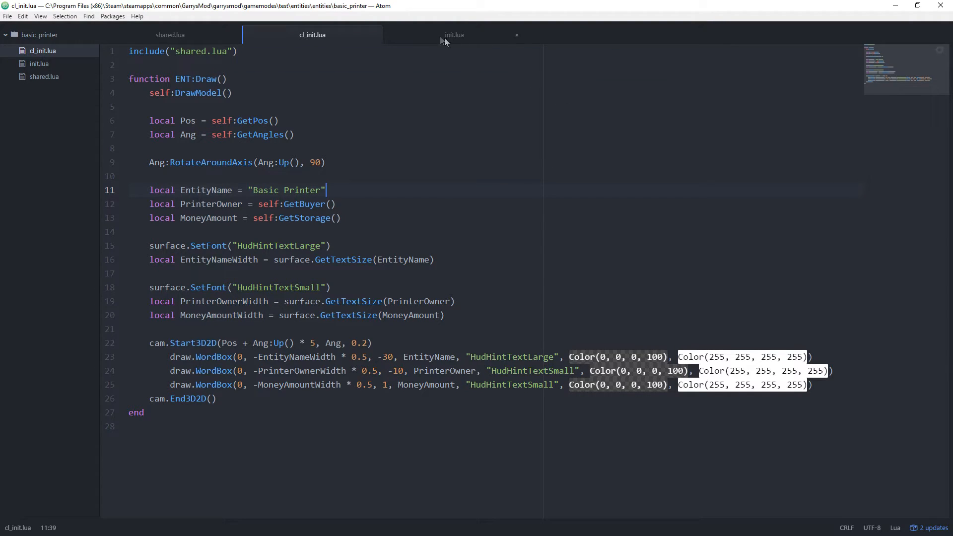
# In init.lua's Initialize add a '-- Setup print timer' comment and start timer.Create("PrintTimer", ...)
pyautogui.click(453, 35)
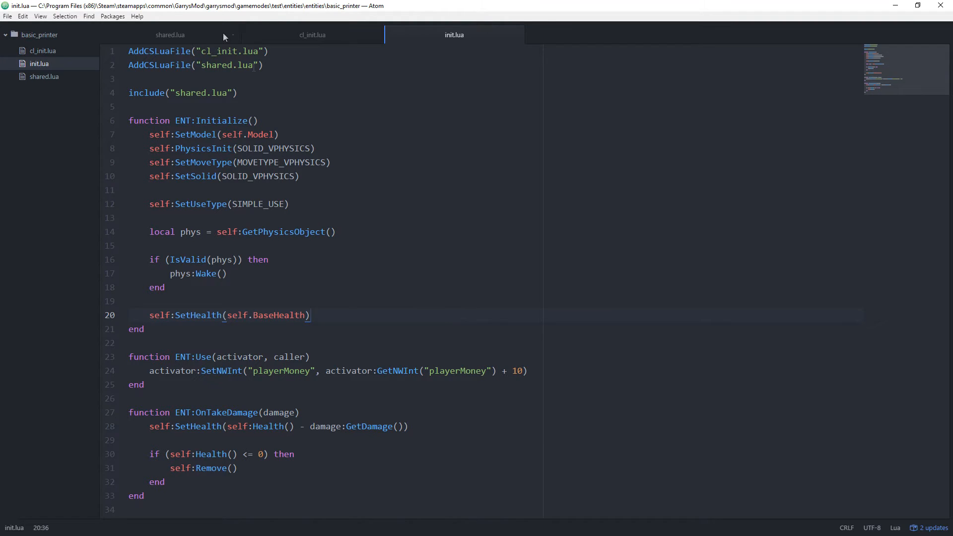
pyautogui.click(169, 35)
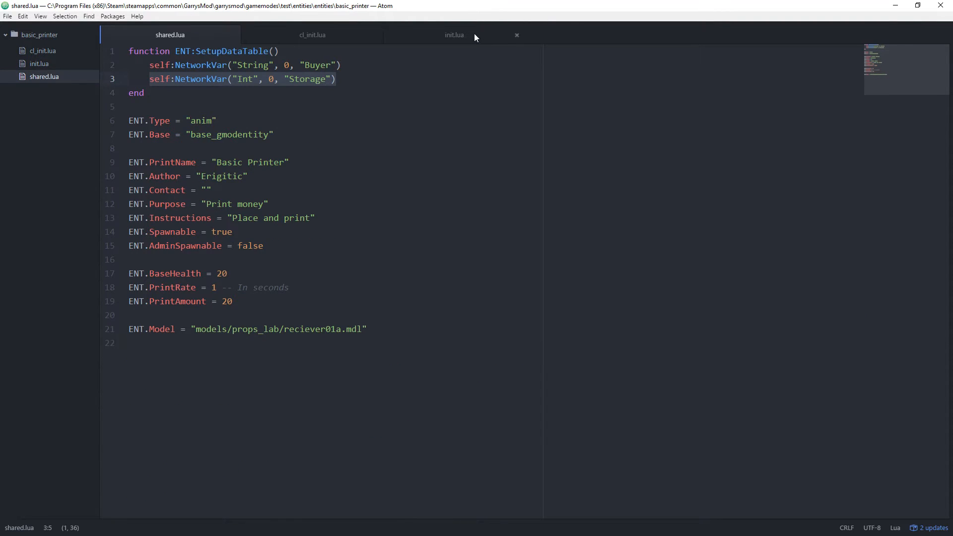
pyautogui.click(453, 34)
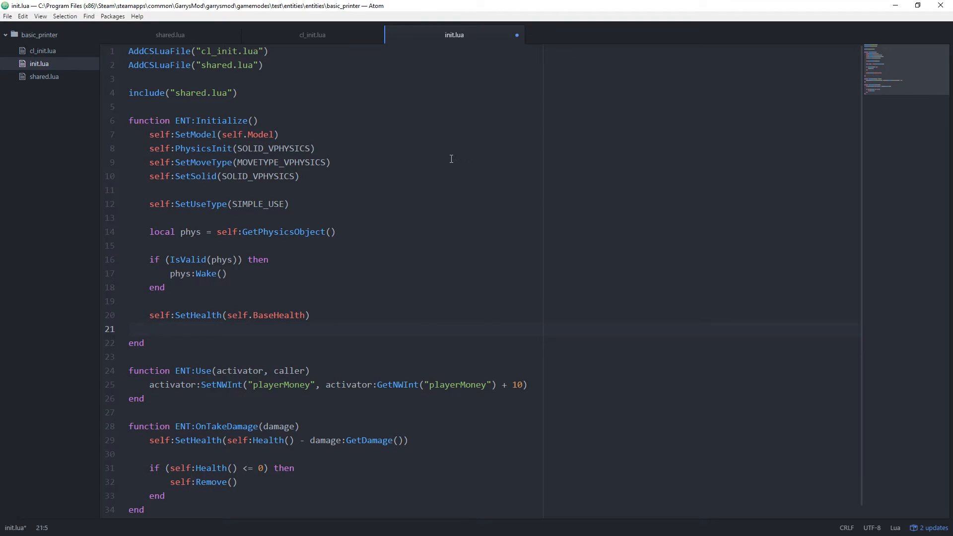
pyautogui.write('-- Setup print')
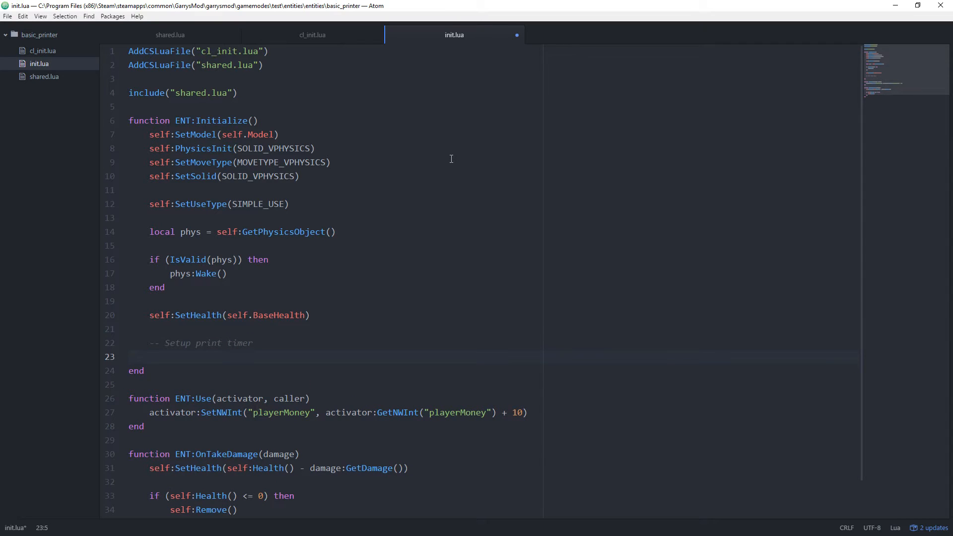
pyautogui.write('timer.')
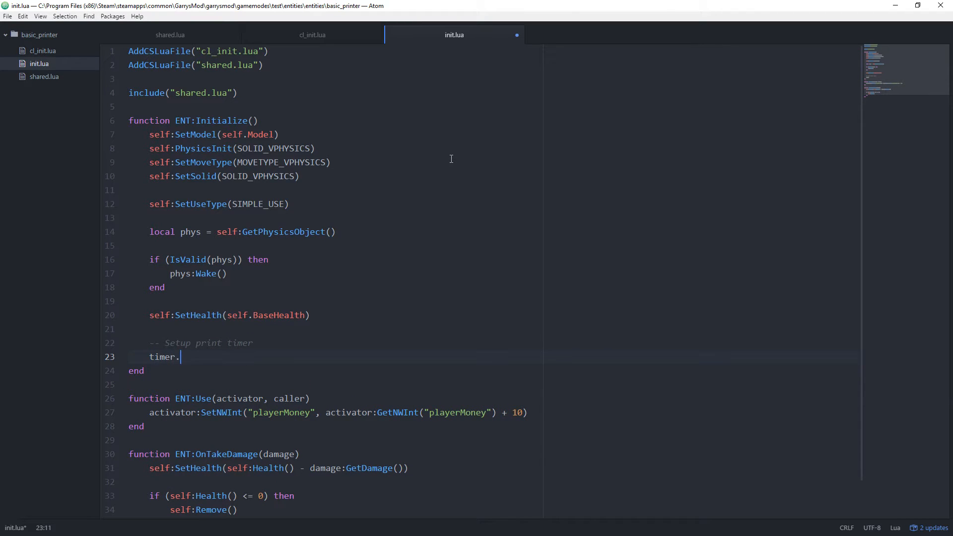
pyautogui.write('Create()')
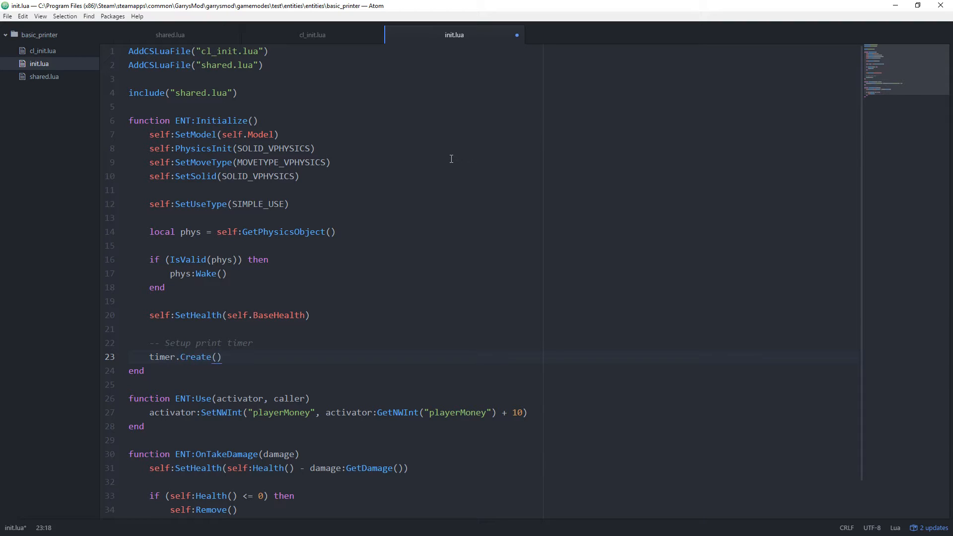
pyautogui.write('""')
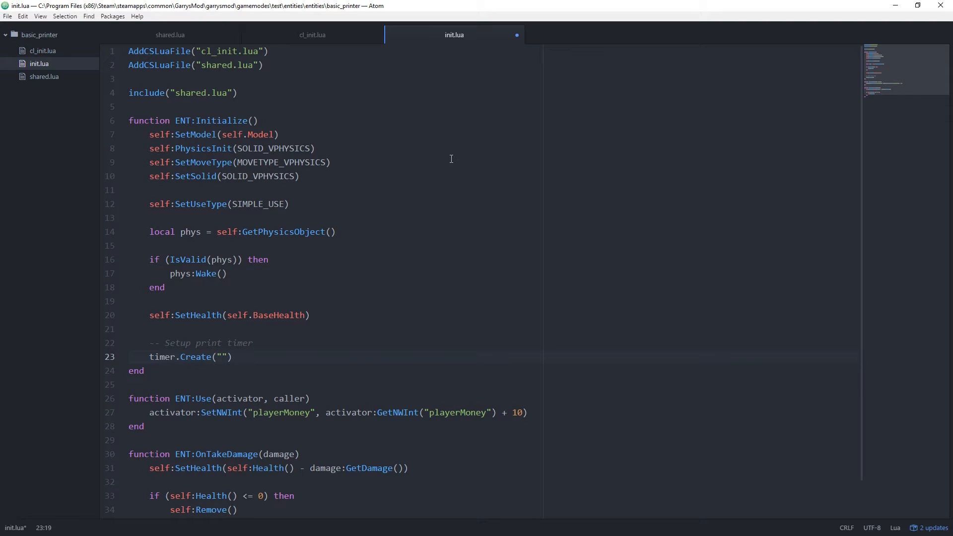
pyautogui.write('P')
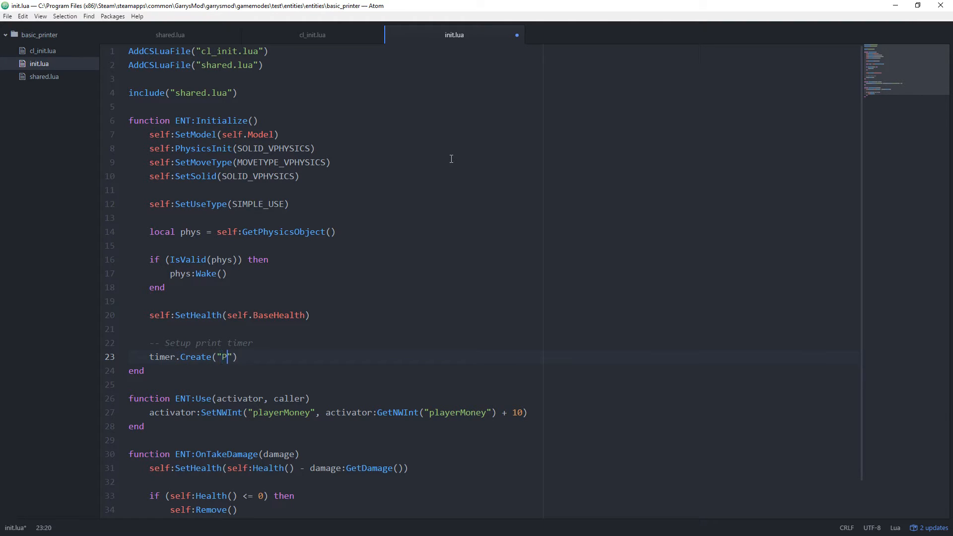
pyautogui.write('rintTimer')
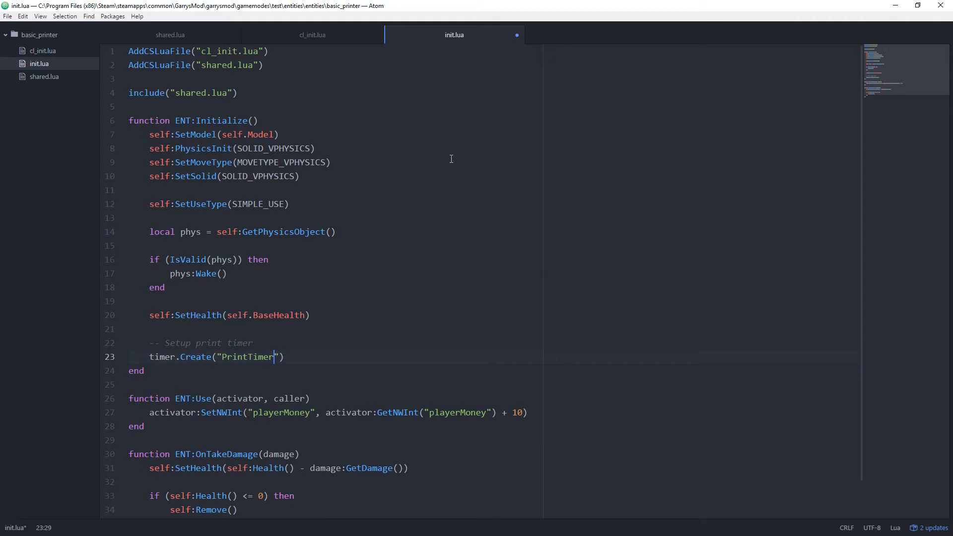
pyautogui.write(',')
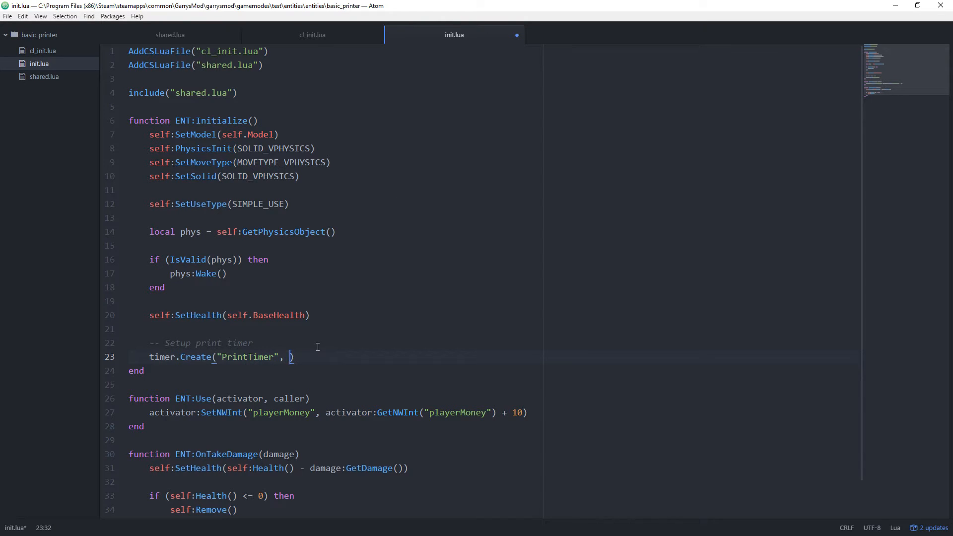
# Complete the timer with self.PrintRate, 0 repetitions and an empty inline function() callback
pyautogui.write('self.PrintRate')
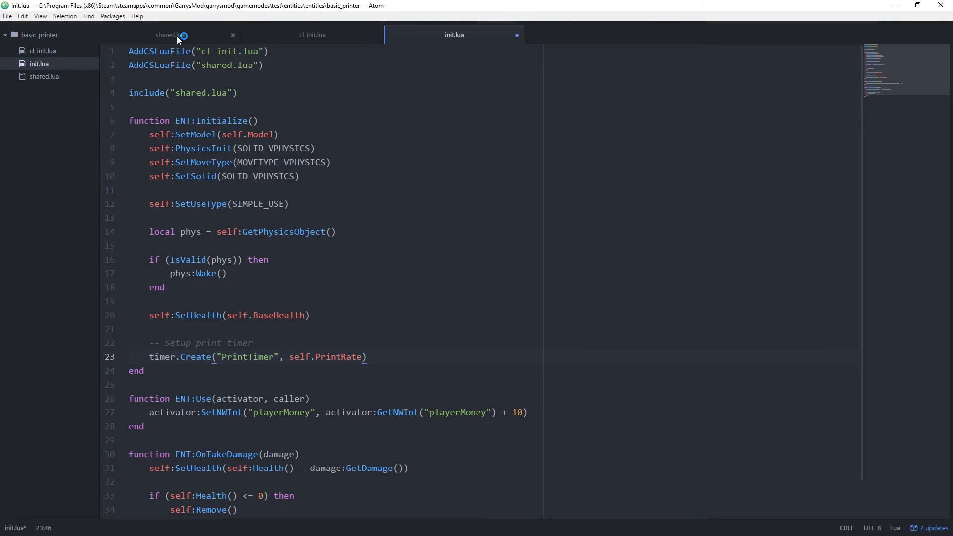
pyautogui.click(170, 35)
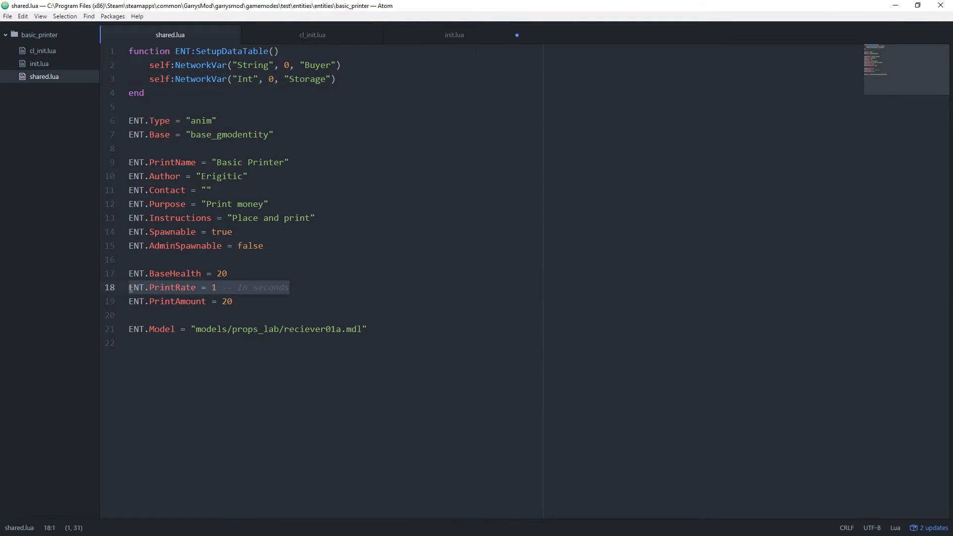
pyautogui.click(453, 35)
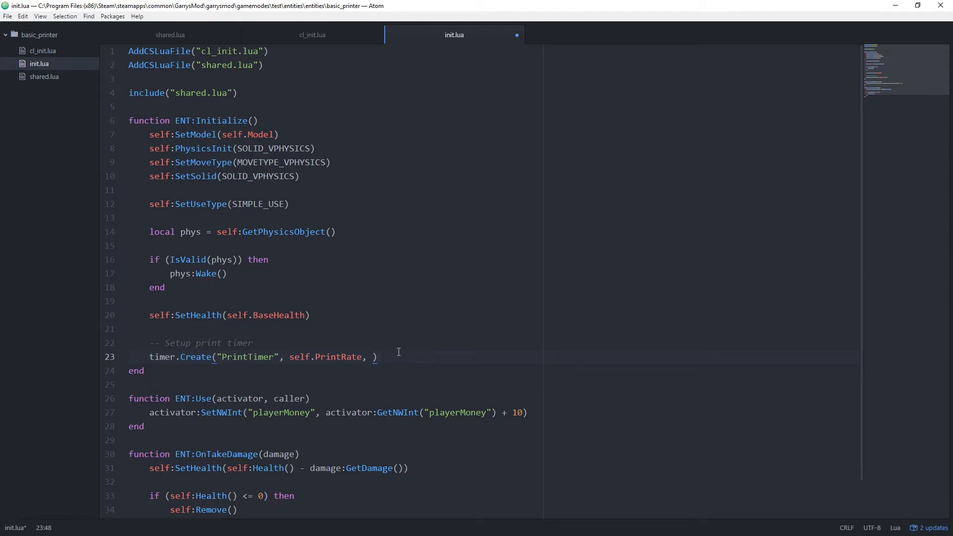
pyautogui.write('0, f')
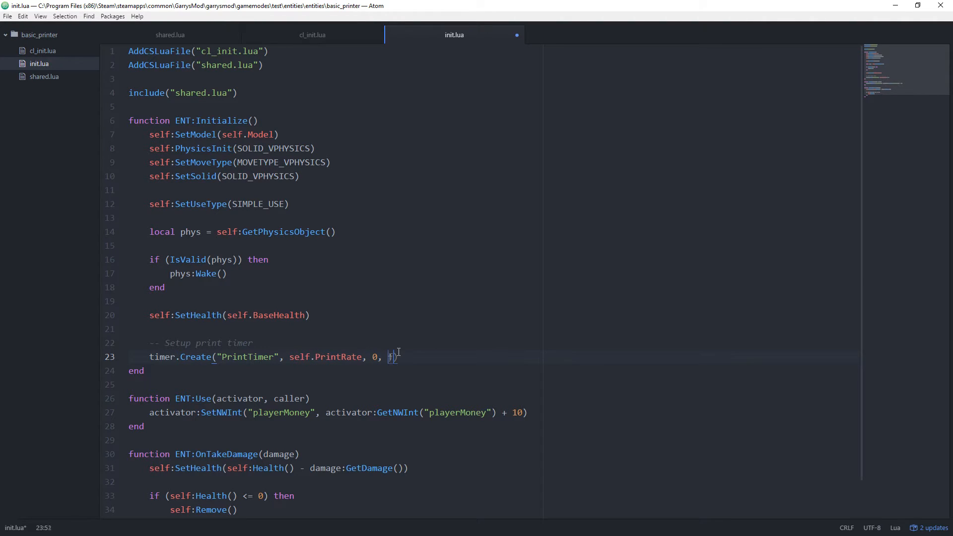
pyautogui.write('unction())')
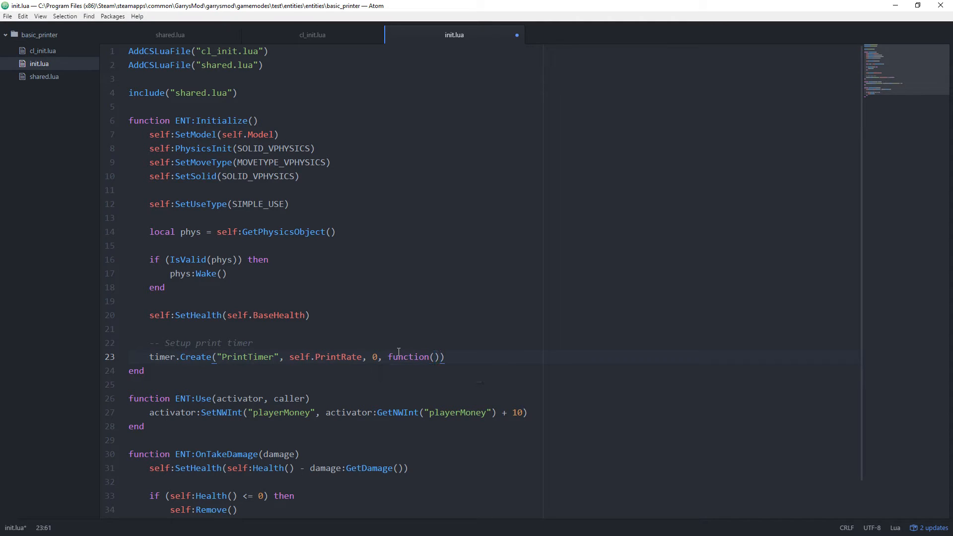
pyautogui.doubleClick(325, 356)
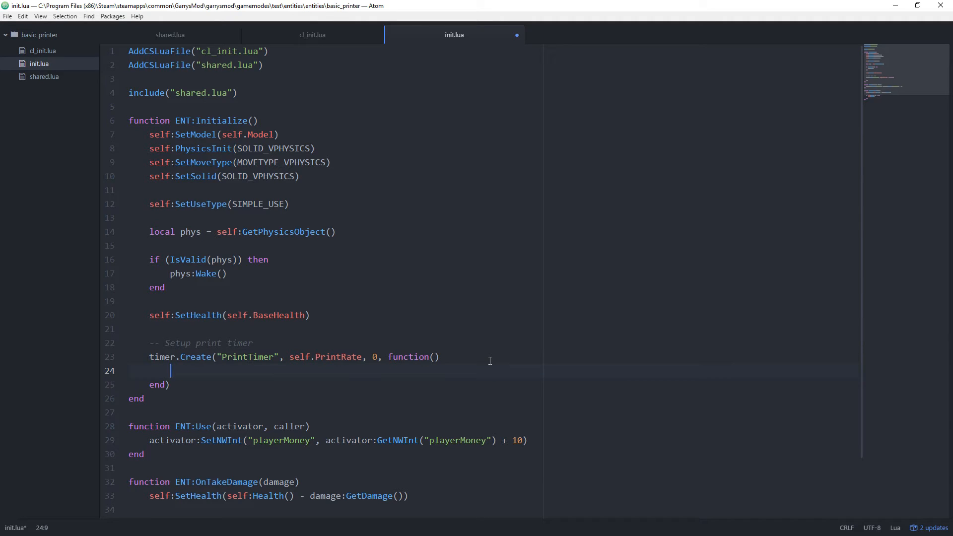
# In the timer callback write self:SetStorage(self:GetStorage() + self.PrintAmount), checking names in shared.lua
pyautogui.write('self:')
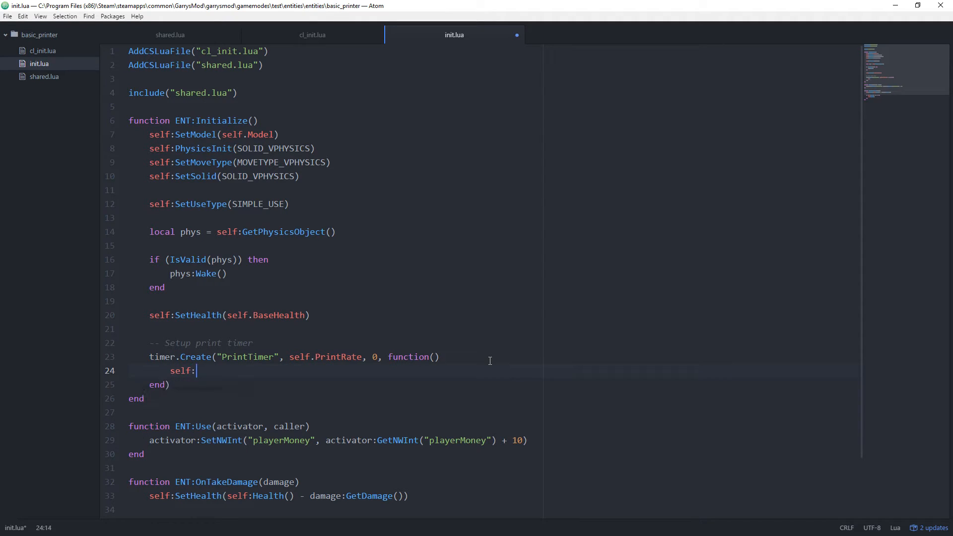
pyautogui.write('SetStorage(')
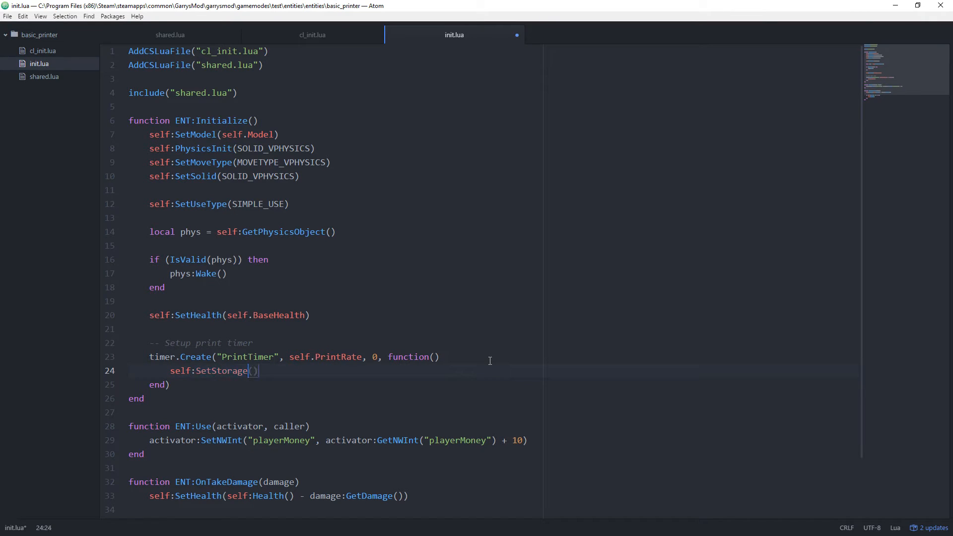
pyautogui.click(170, 35)
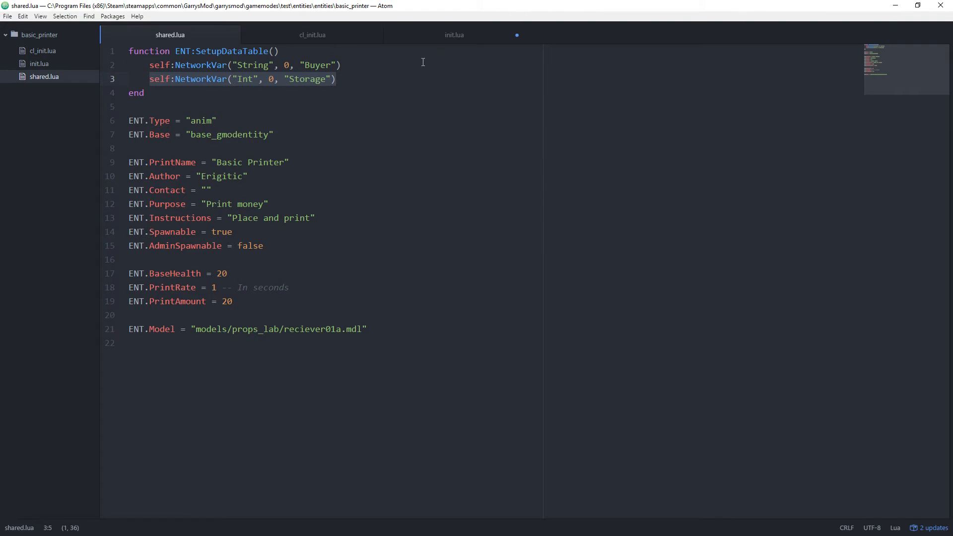
pyautogui.click(454, 34)
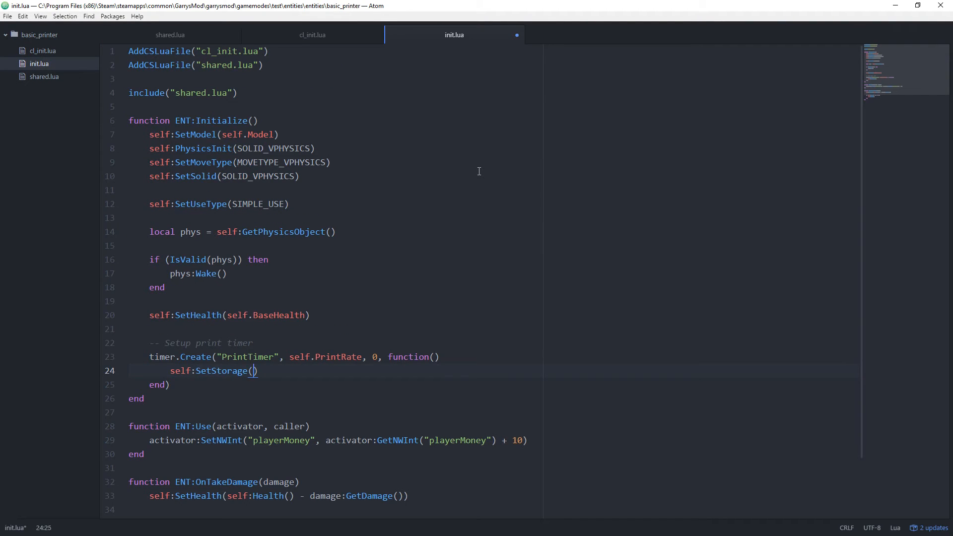
pyautogui.write('self')
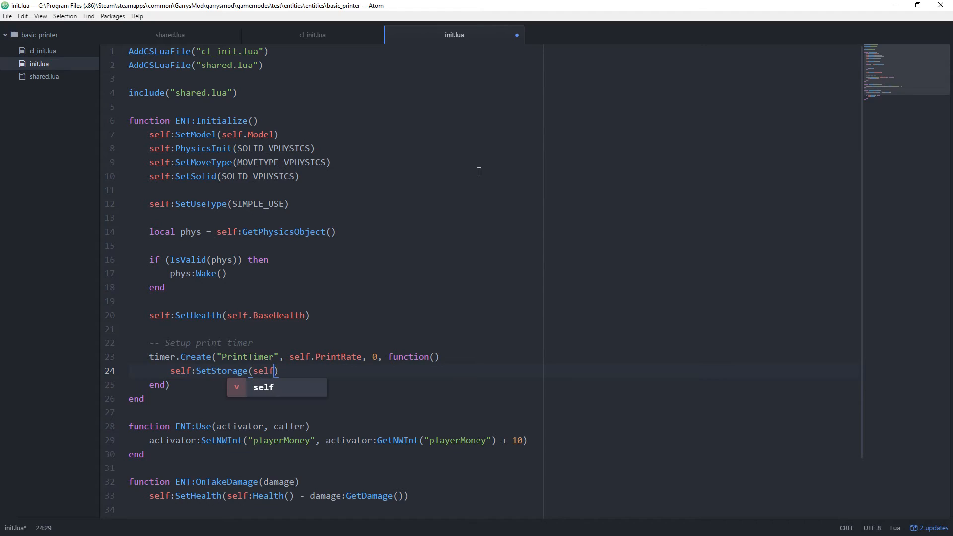
pyautogui.write(':GetStorage(')
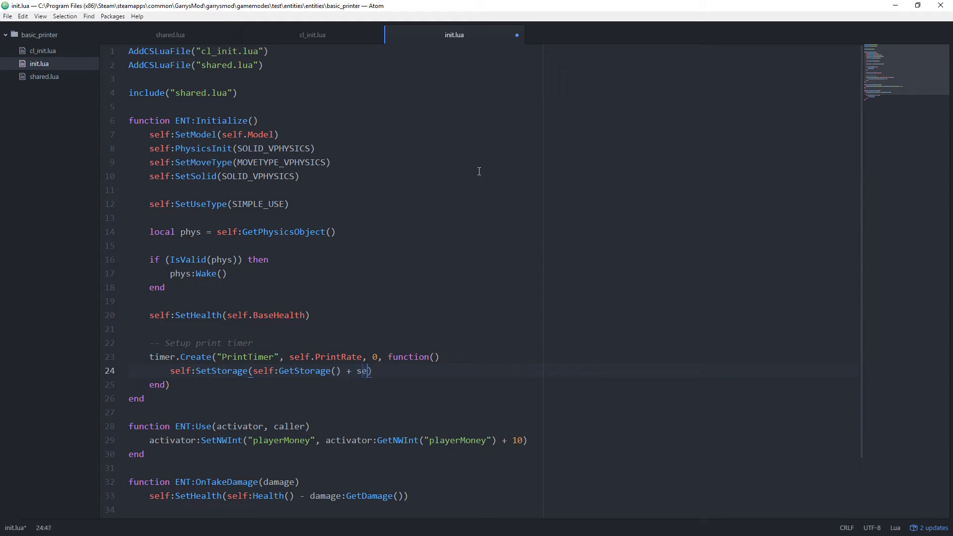
pyautogui.write('lf.PrintAmount')
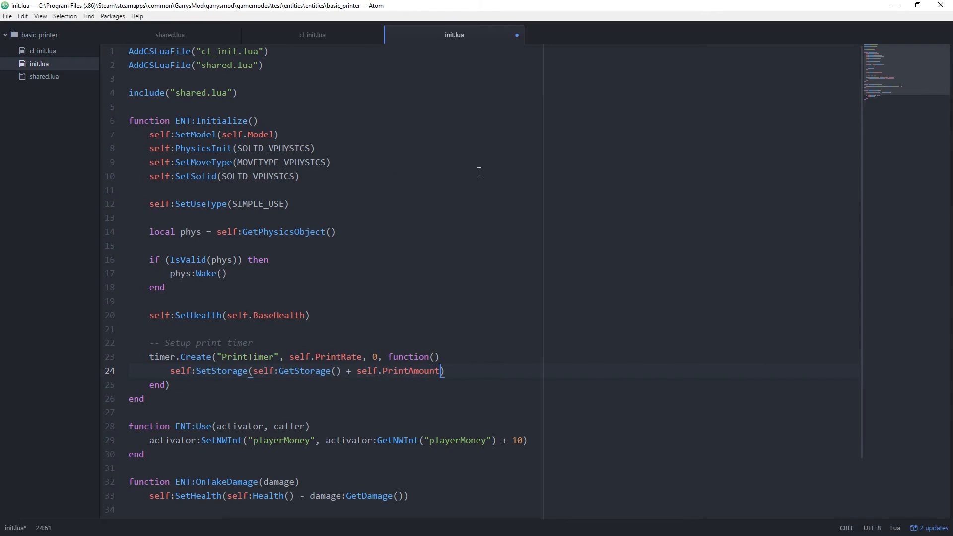
pyautogui.click(170, 35)
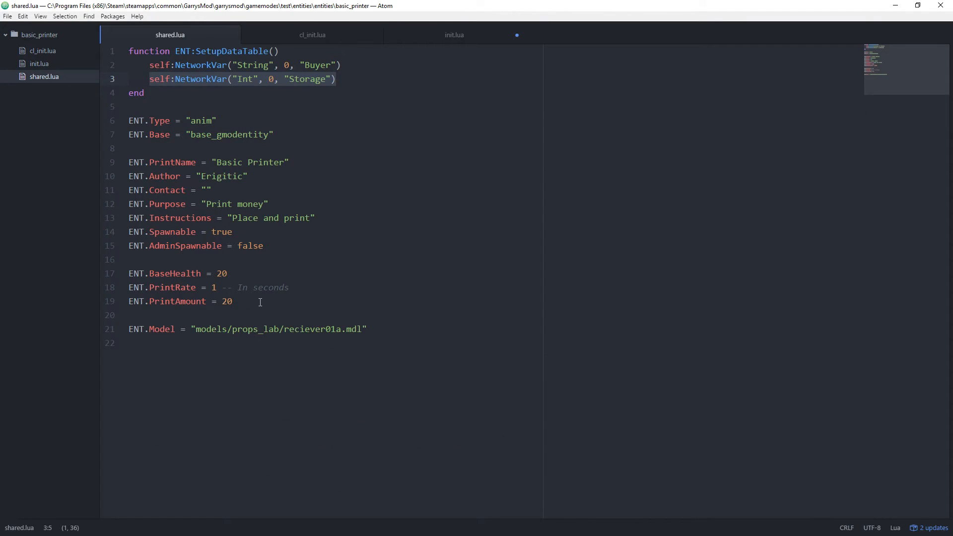
pyautogui.click(454, 34)
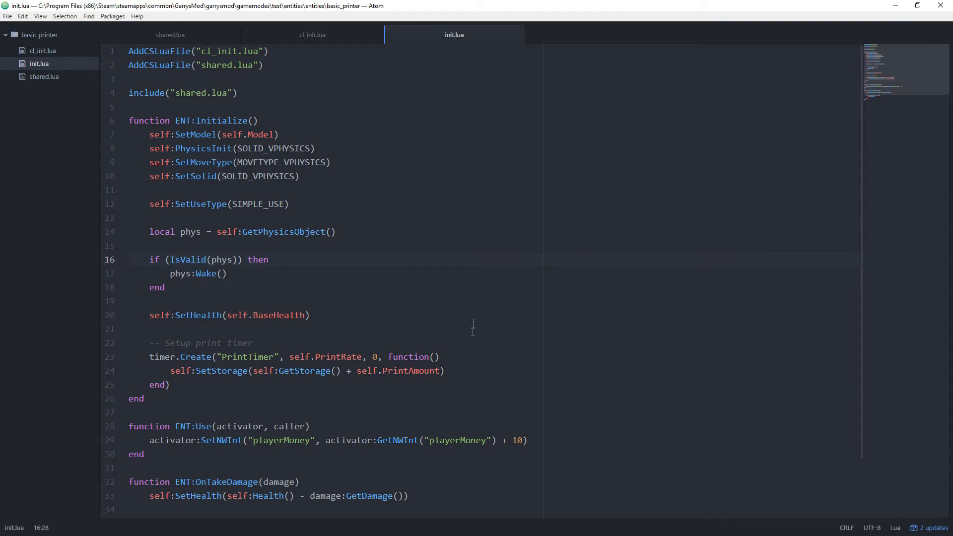
pyautogui.moveTo(177, 285)
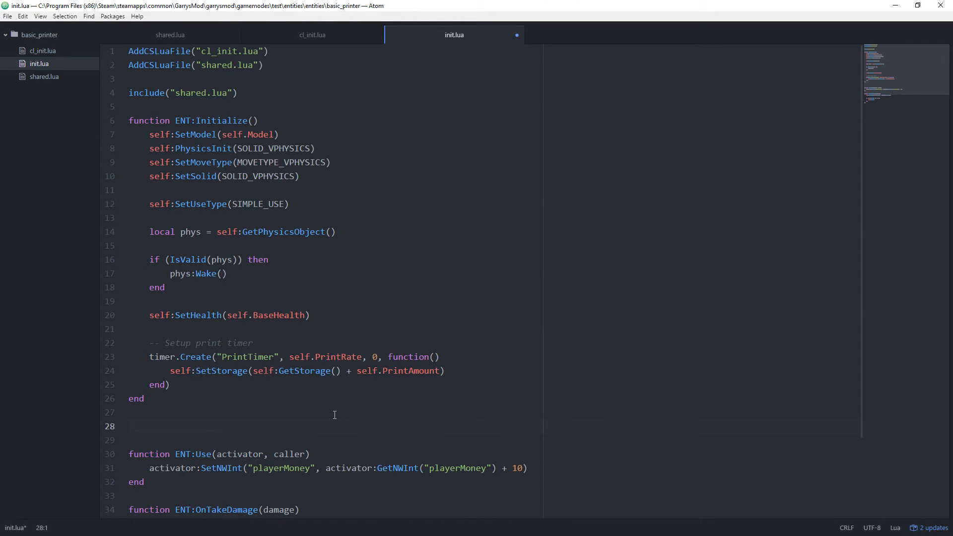
# Declare function ENT:SpawnFunction(ply, tr, ClassName) ... end in init.lua
pyautogui.write('function ENT:')
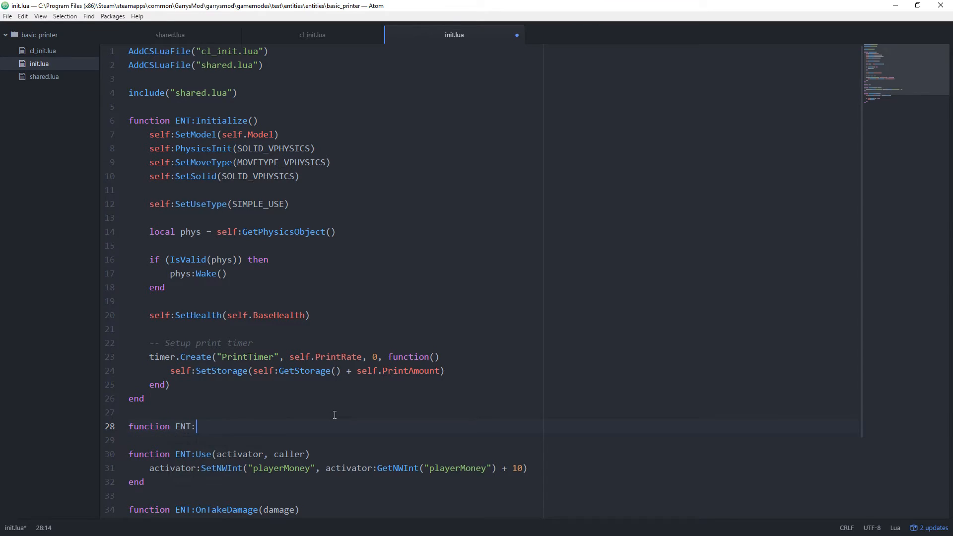
pyautogui.write('SpawnFunction()')
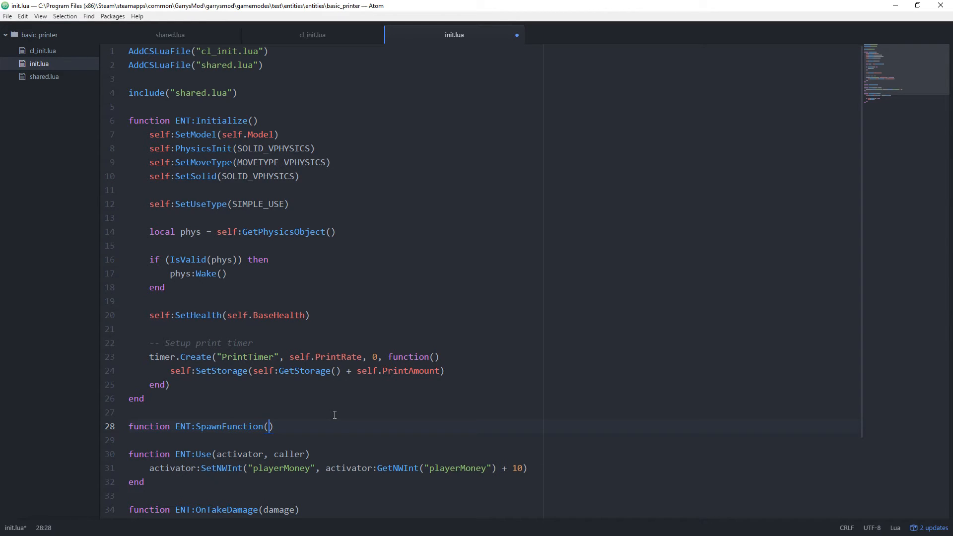
pyautogui.write('ply')
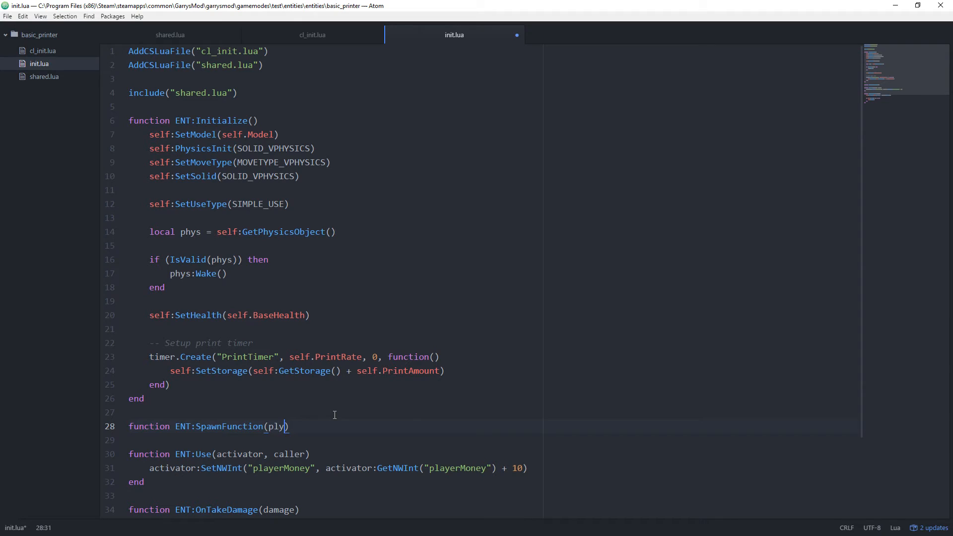
pyautogui.write(',')
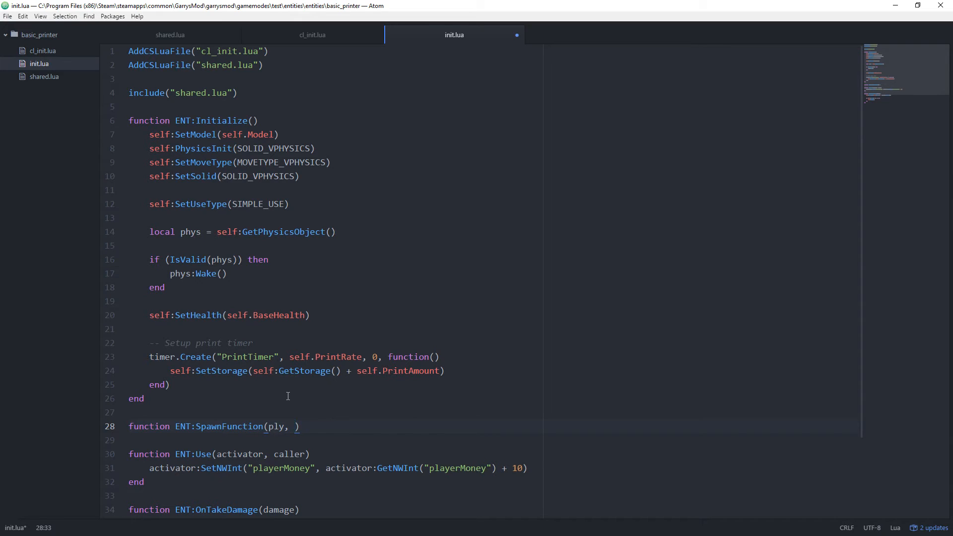
pyautogui.write('tr, Class')
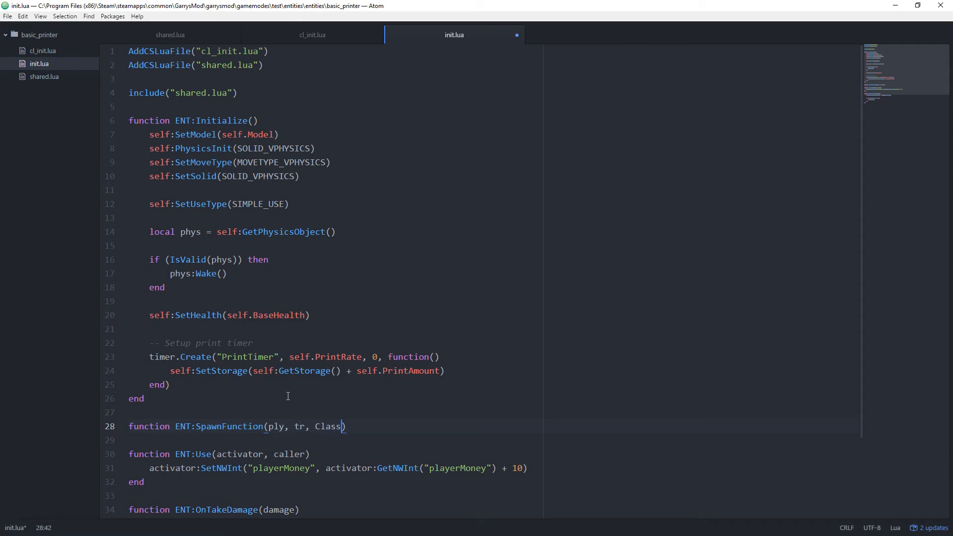
pyautogui.write('Name')
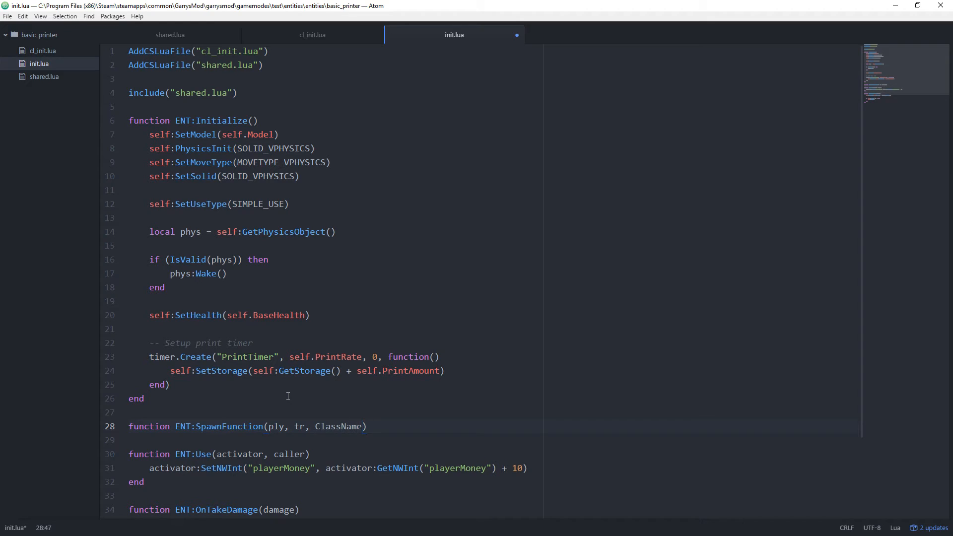
pyautogui.write('end')
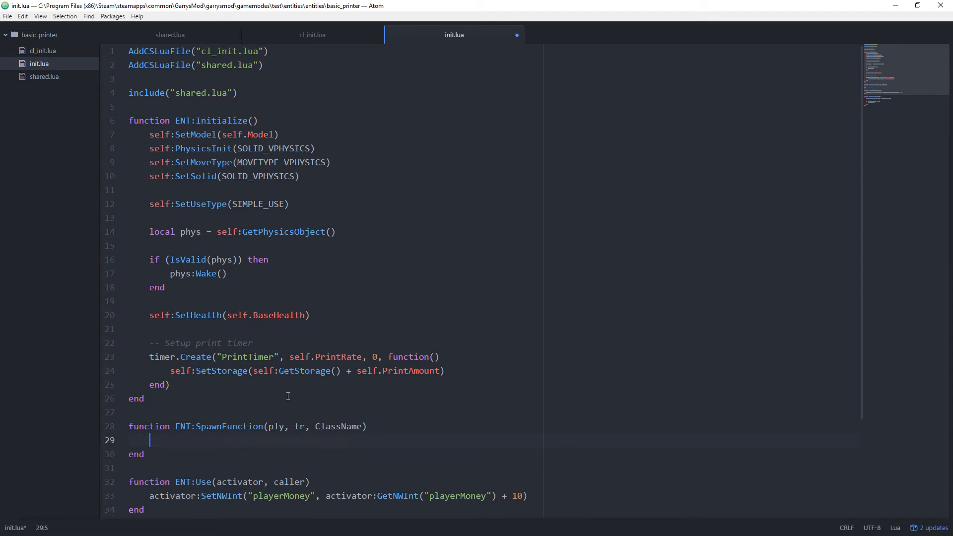
# Return early if !tr.Hit, then compute SpawnPos from ply:GetShootPos() plus GetForward() * 80
pyautogui.write('if ()')
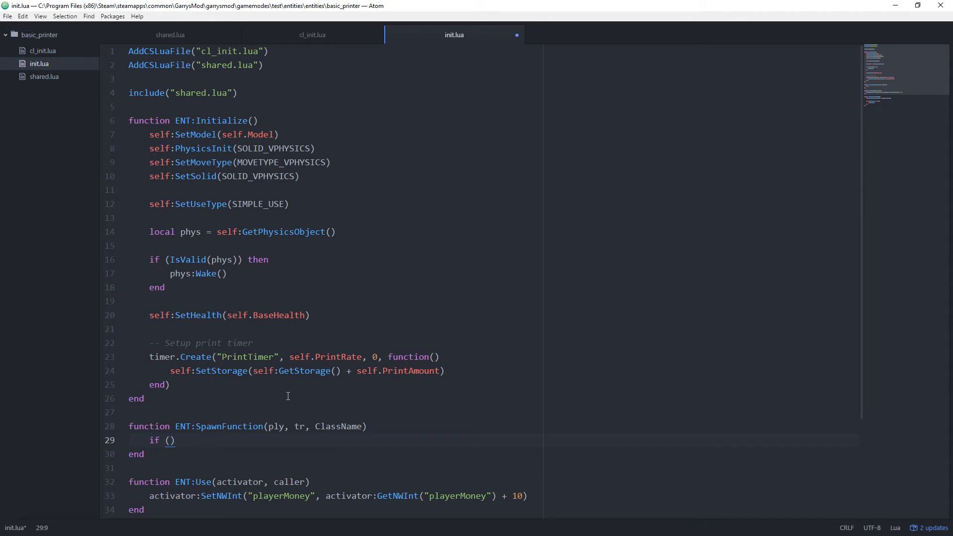
pyautogui.write('!tr')
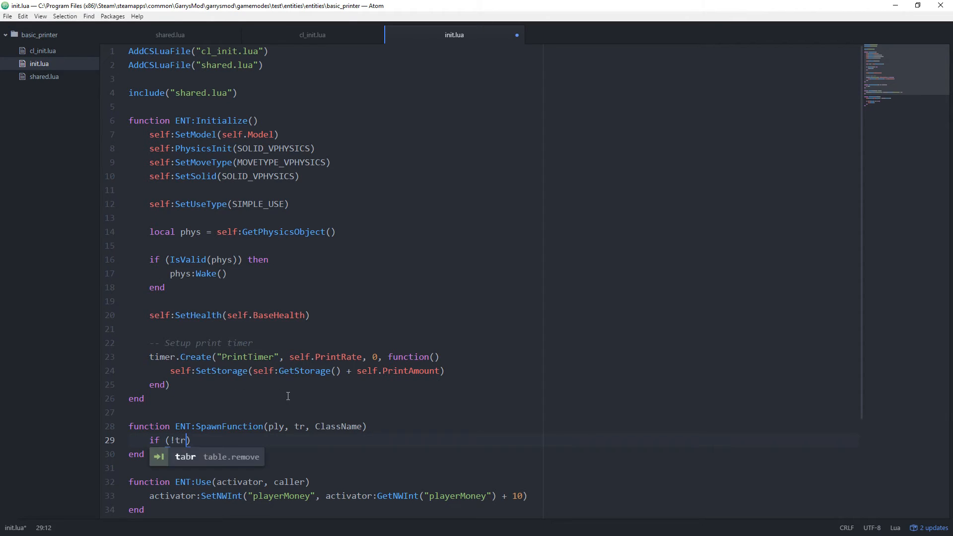
pyautogui.write('.Hit')
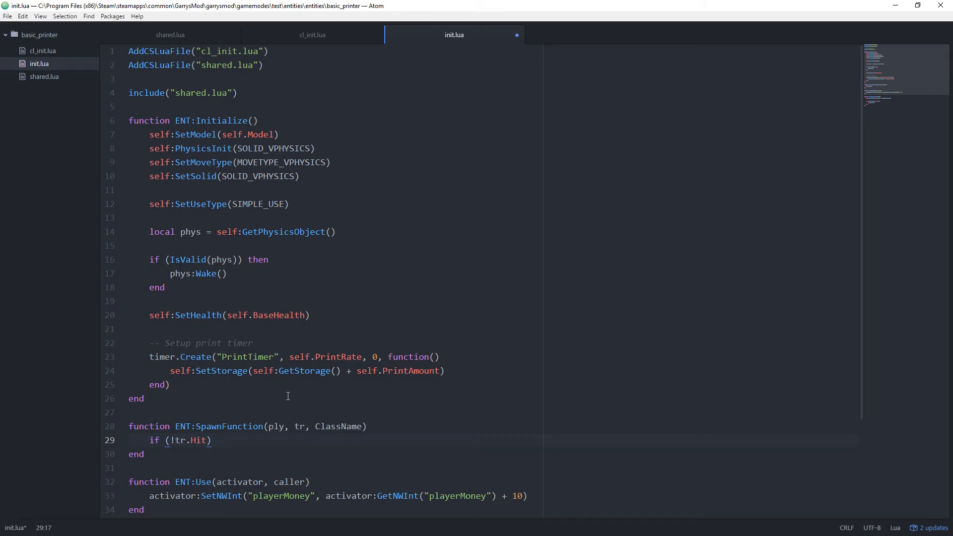
pyautogui.write('then return en')
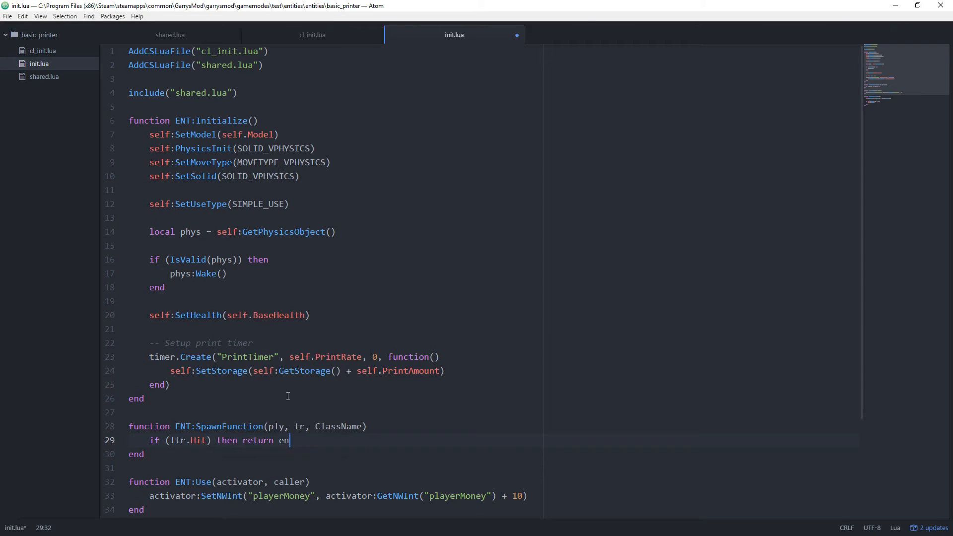
pyautogui.write('d')
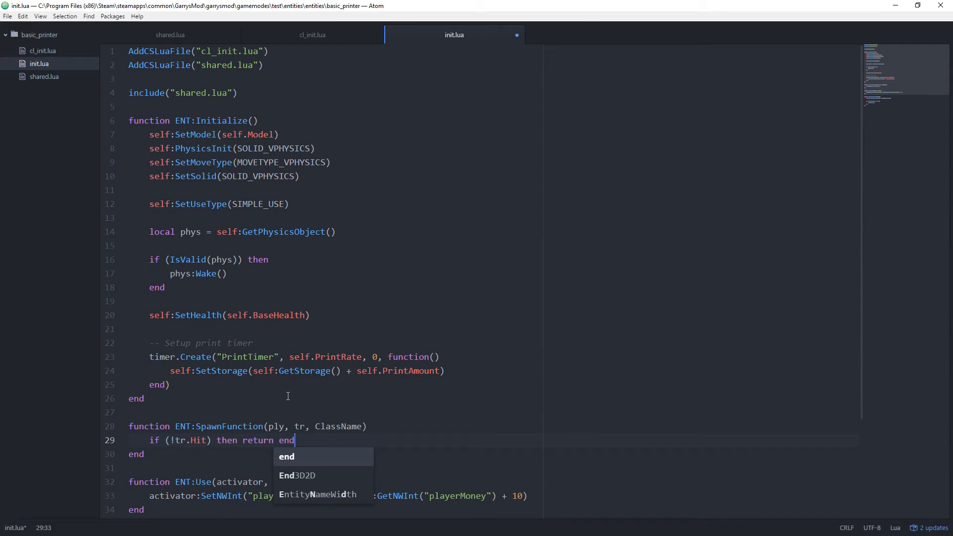
pyautogui.press('enter')
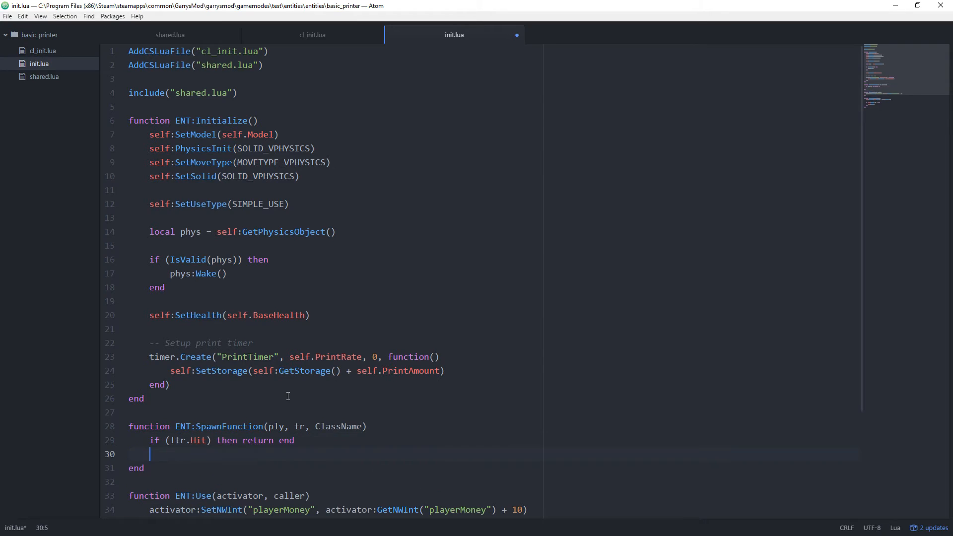
pyautogui.write('local S')
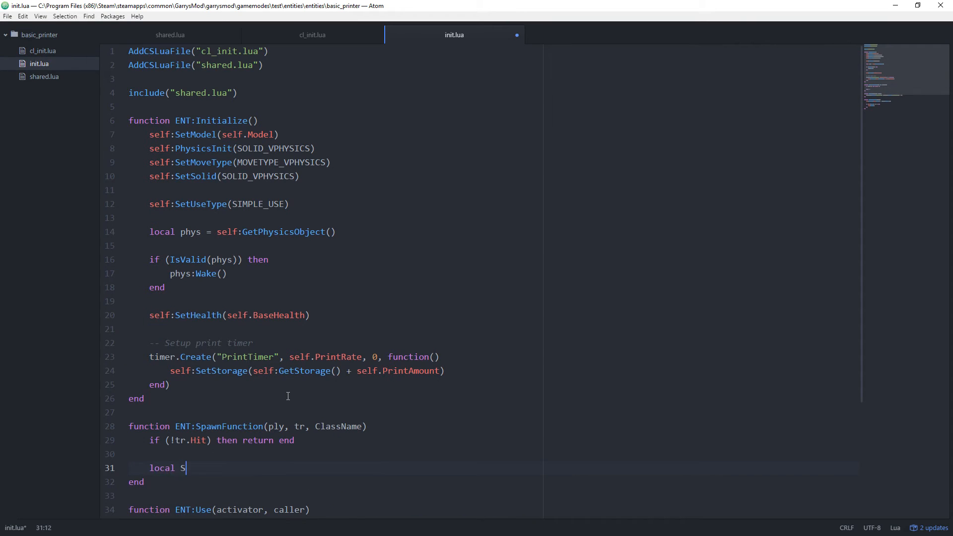
pyautogui.write('pawnPos =')
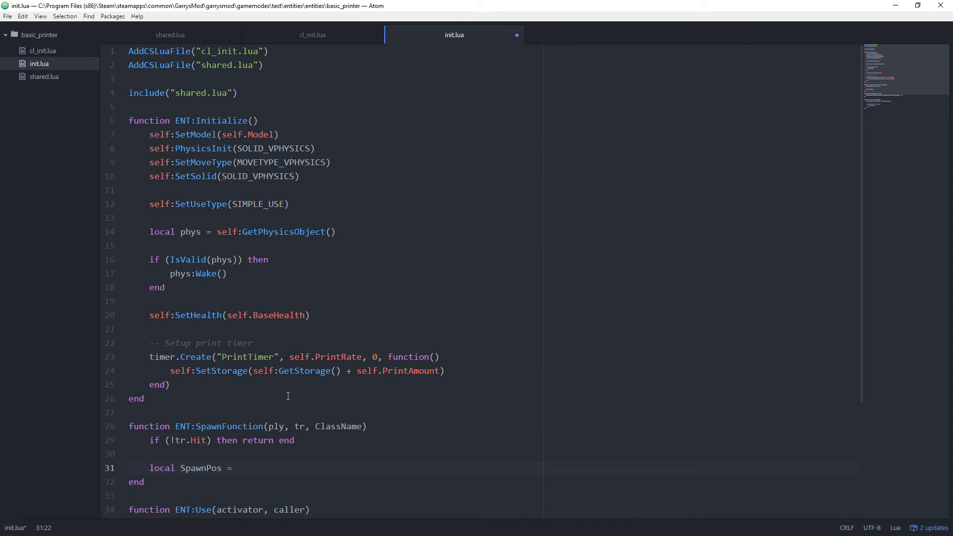
pyautogui.write('ply:GetShootPos')
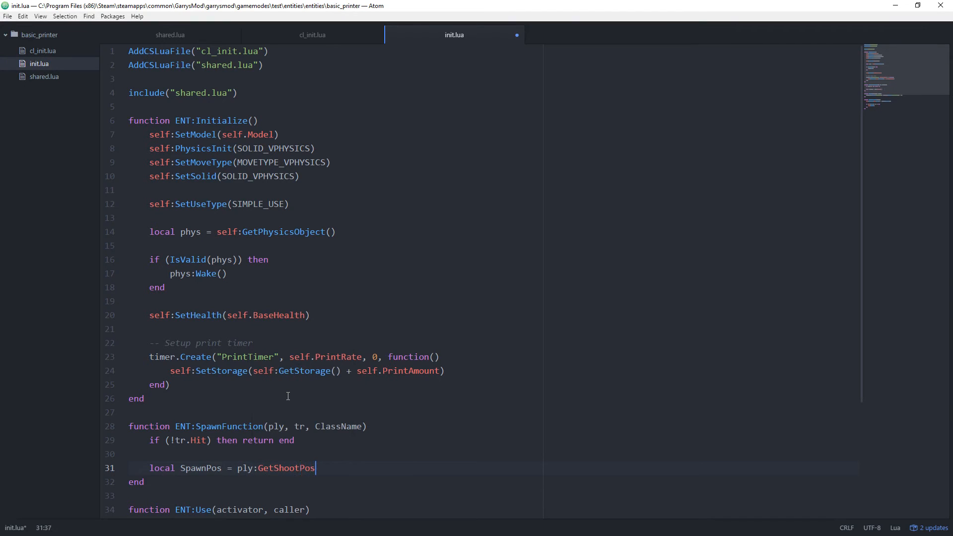
pyautogui.write('() + ply:G')
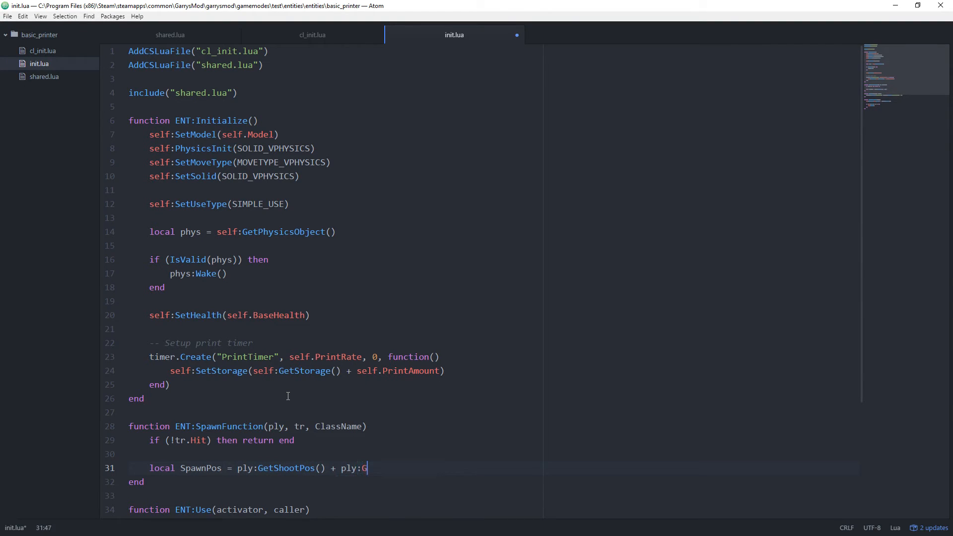
pyautogui.write('etForward()')
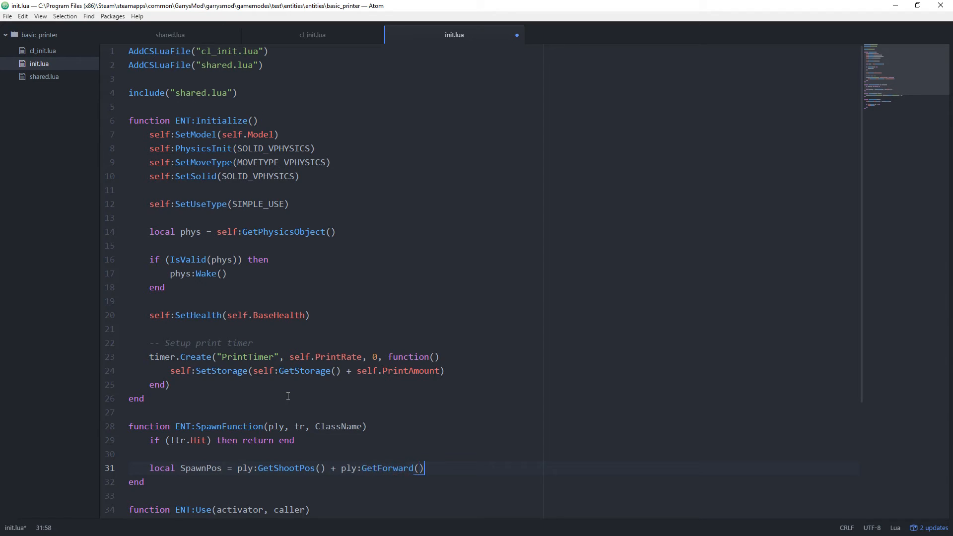
pyautogui.write('* 0')
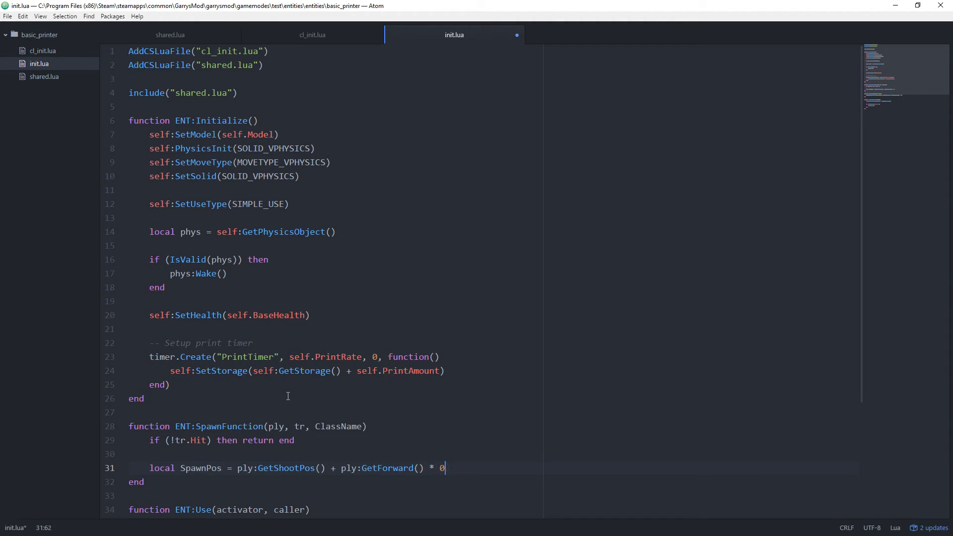
pyautogui.write('8')
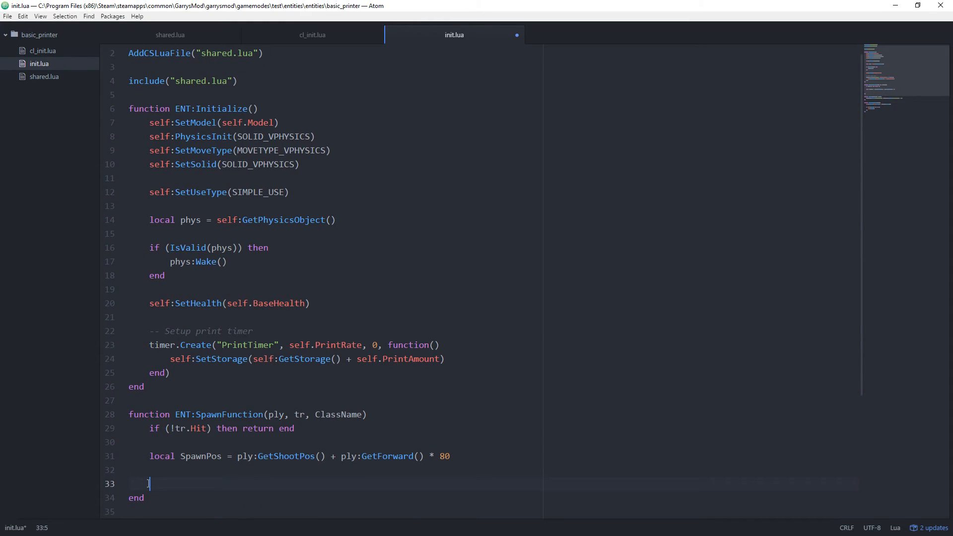
# Create the entity with ents.Create(ClassName), set Buyer to ply:GetName(), storage 0, SetPos(SpawnPos) and Spawn/Activate it
pyautogui.write('local ent = ents.')
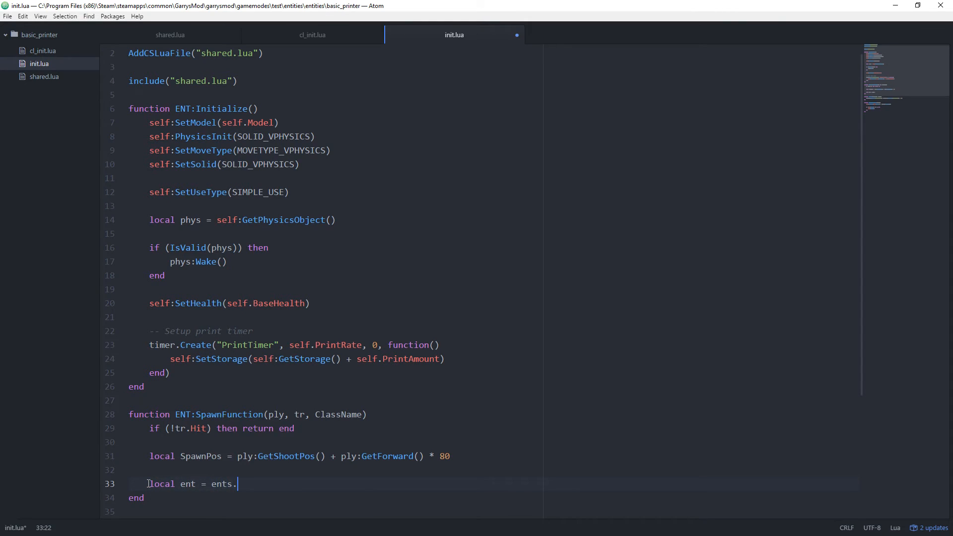
pyautogui.write('Create(ClassName')
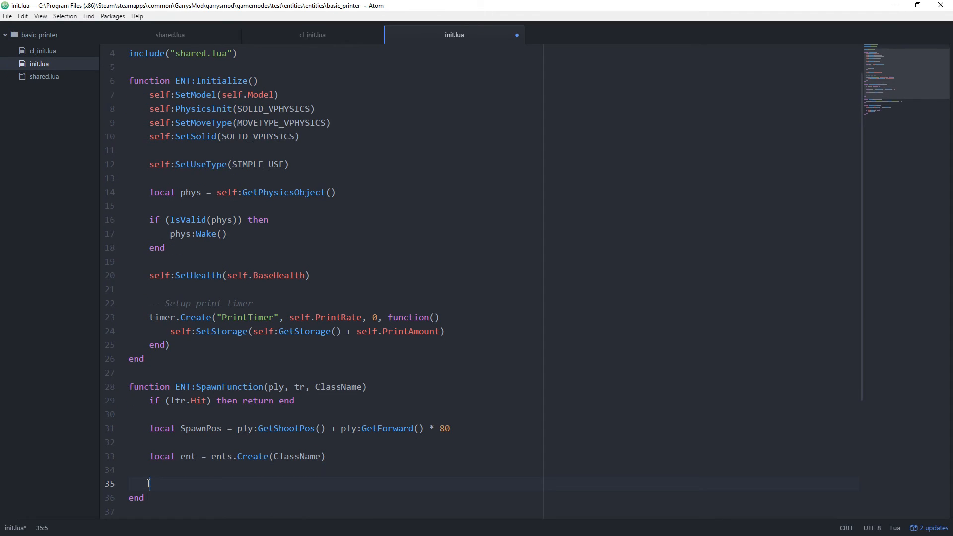
pyautogui.write('ent')
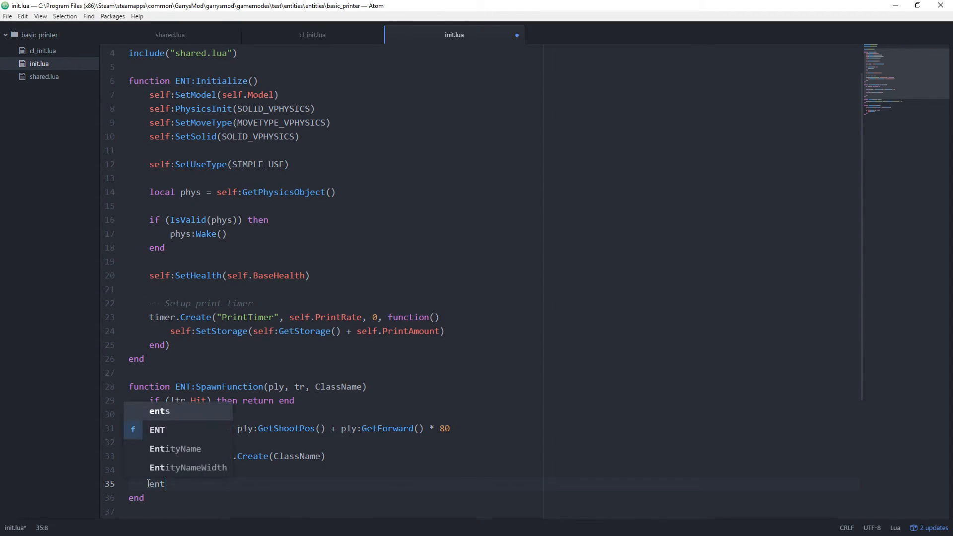
pyautogui.write(':S')
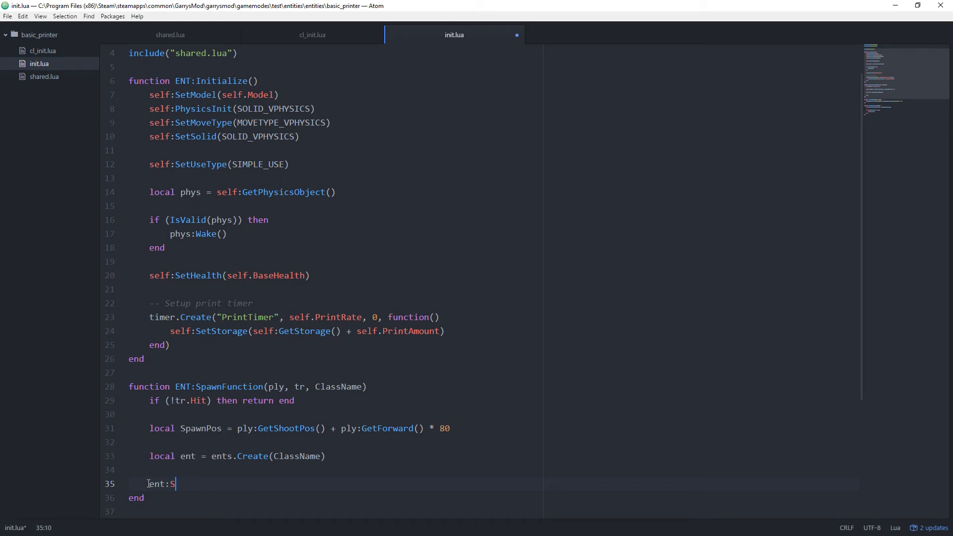
pyautogui.write('etBuyer(')
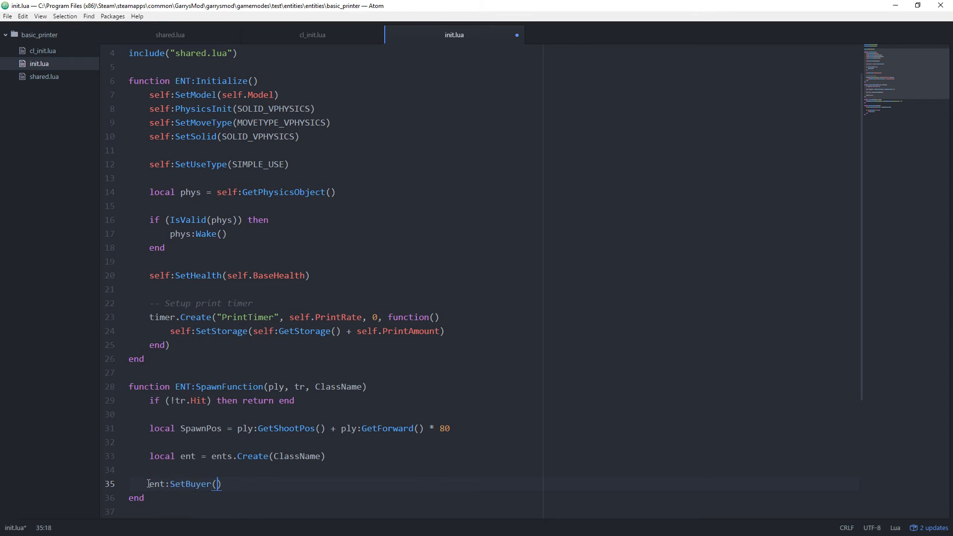
pyautogui.write('ply:G')
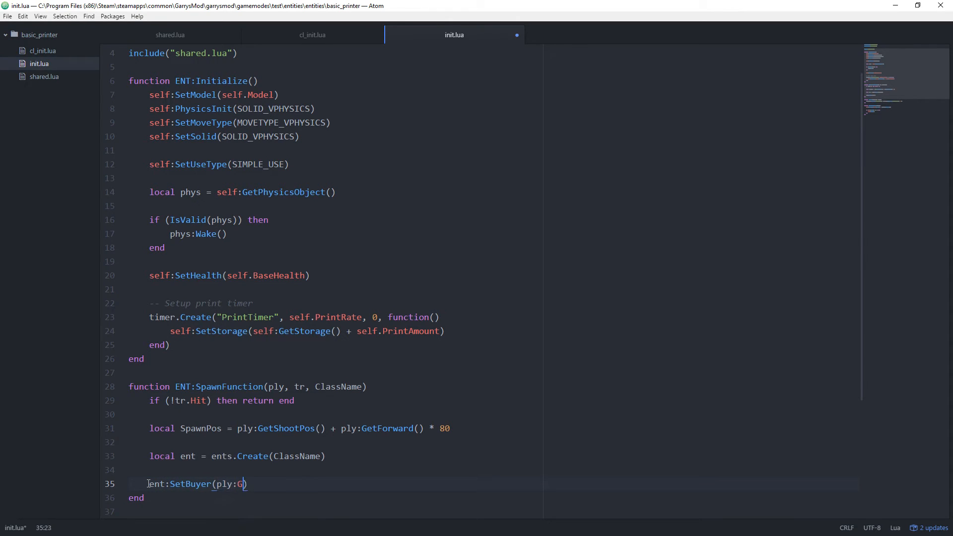
pyautogui.write('etName()')
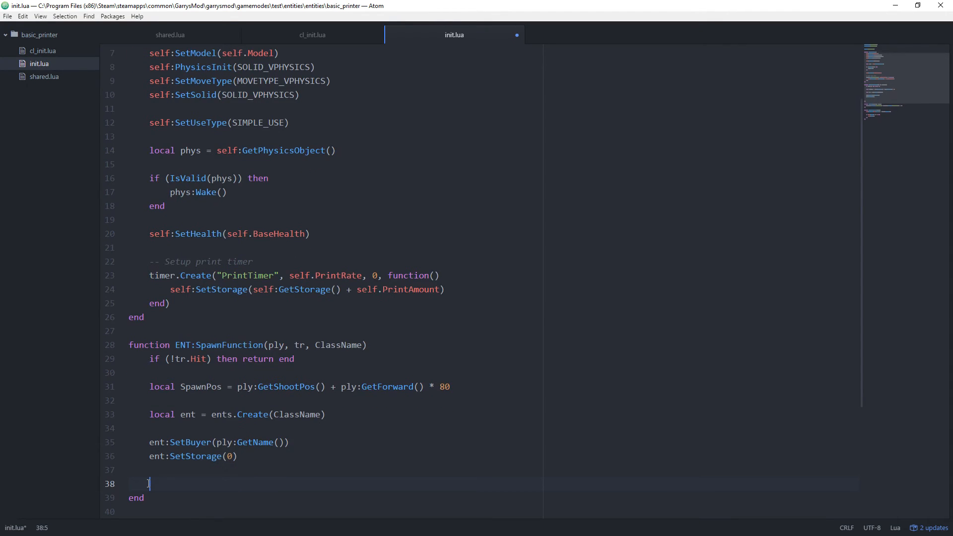
pyautogui.write('ent:Set')
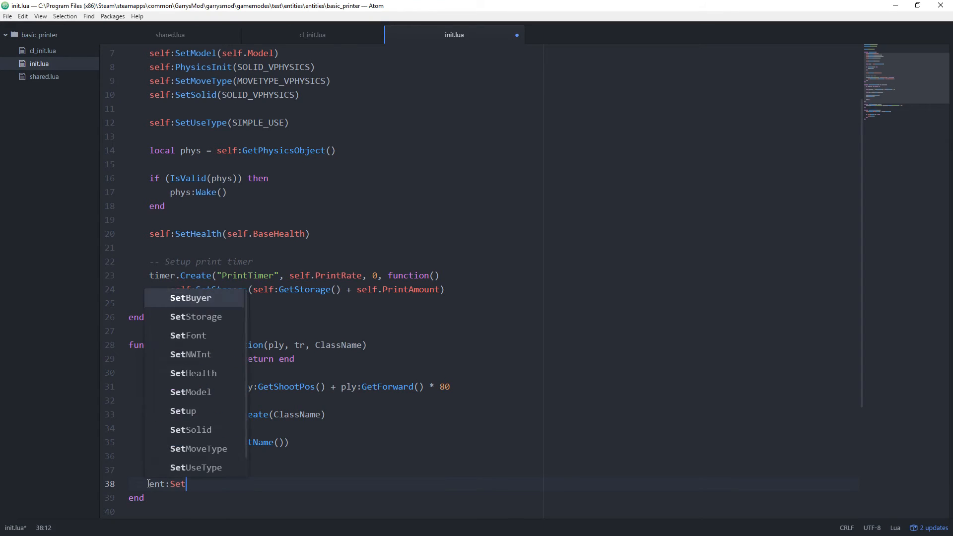
pyautogui.write('Pos(SpawnPos')
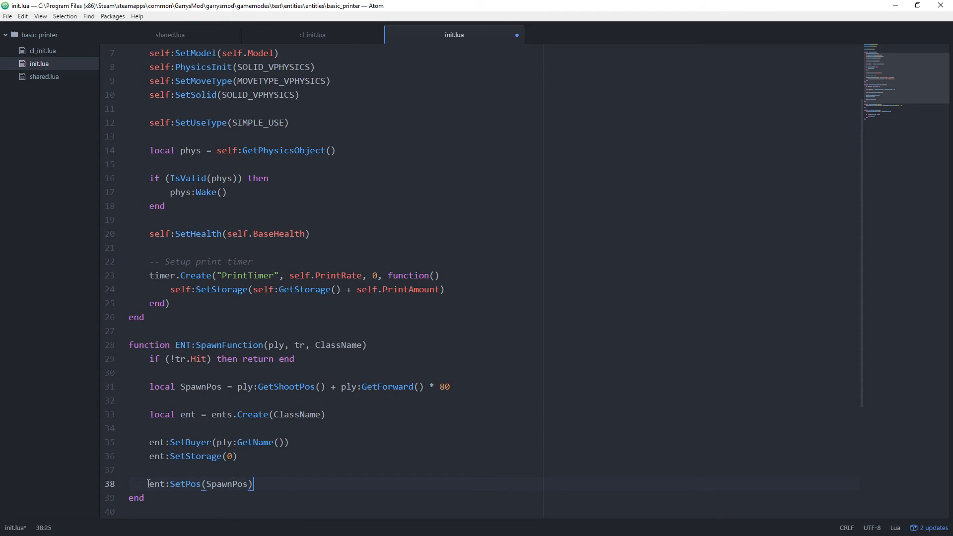
pyautogui.write('ent:Spawn()')
pyautogui.write('ent:Activate(')
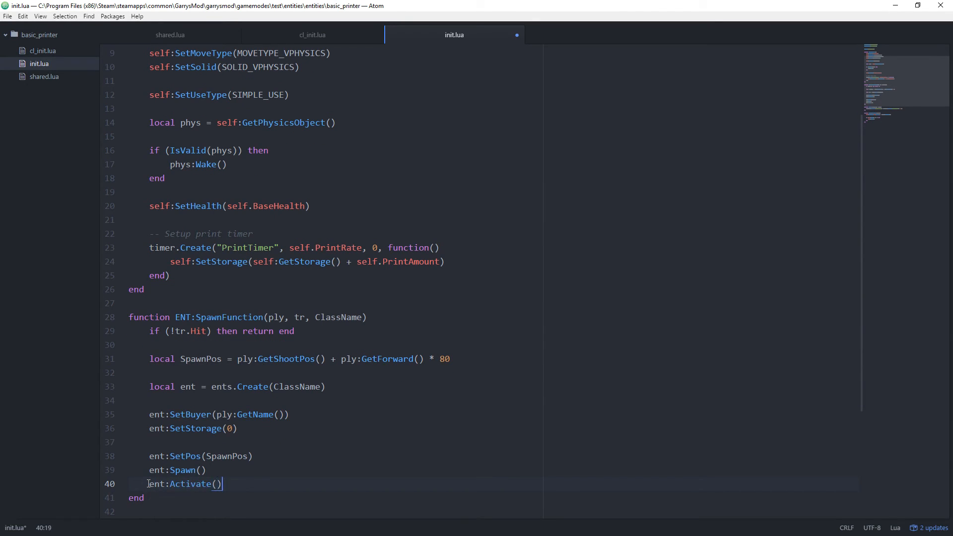
# Return ent from SpawnFunction, and in Use pay out self:GetStorage() then reset storage with SetStorage(0)
pyautogui.write('return ent')
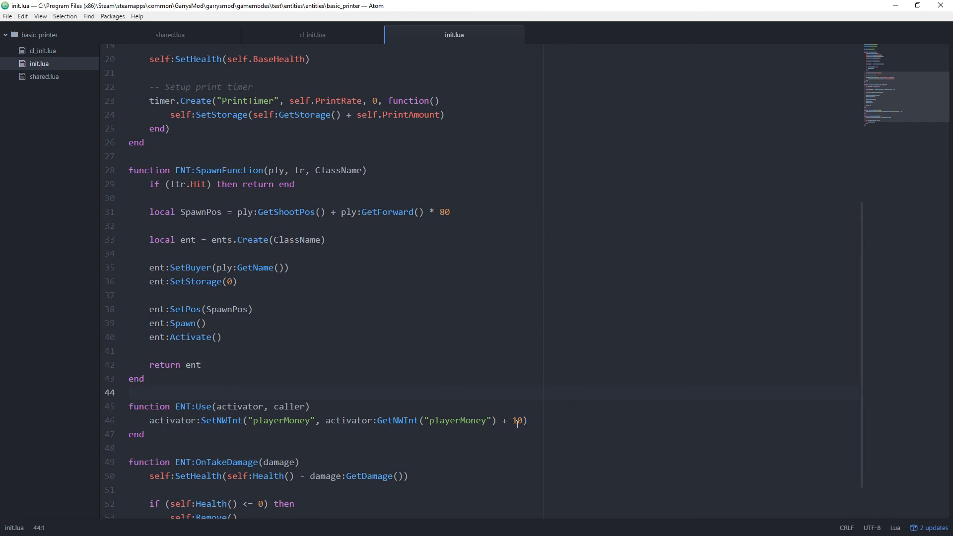
pyautogui.click(515, 420)
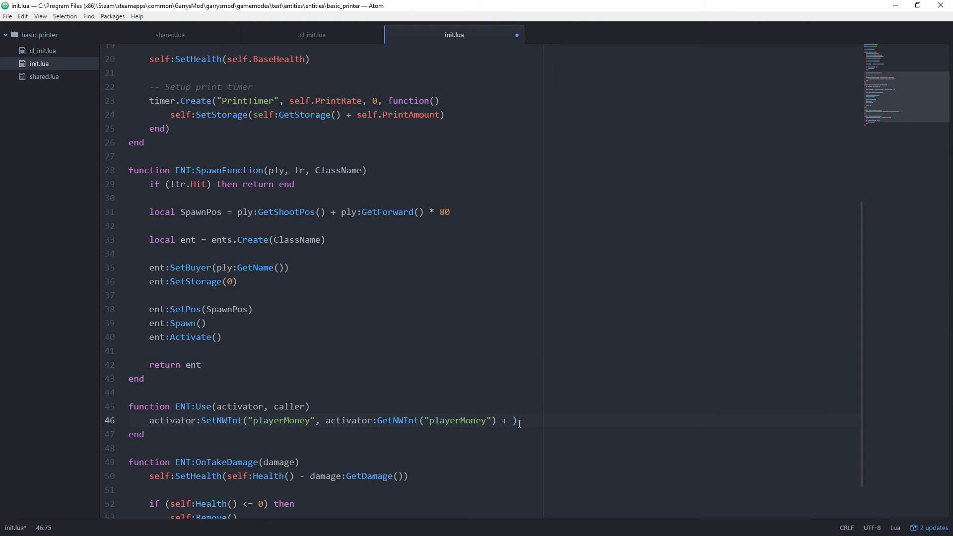
pyautogui.write('self:GetStorage(')
pyautogui.write('self:Set')
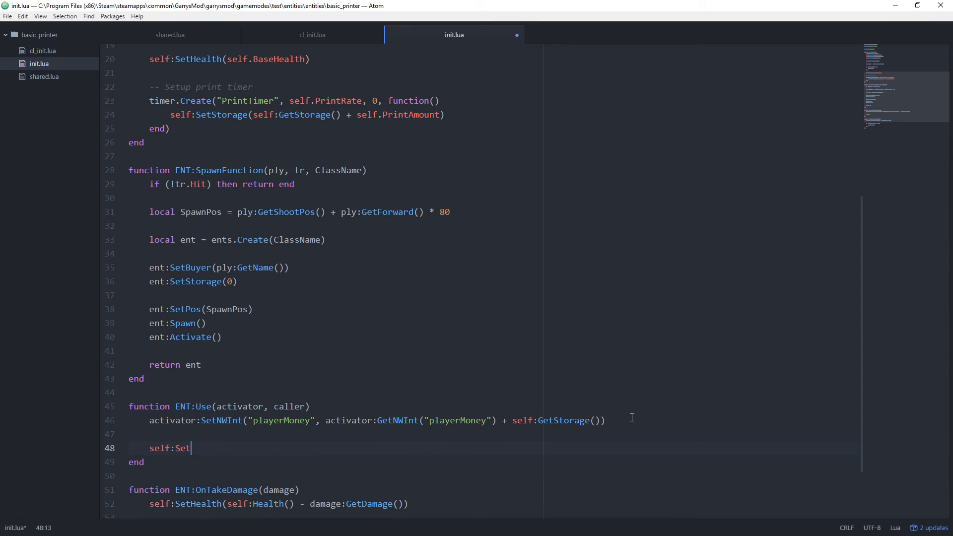
pyautogui.write('Storage(')
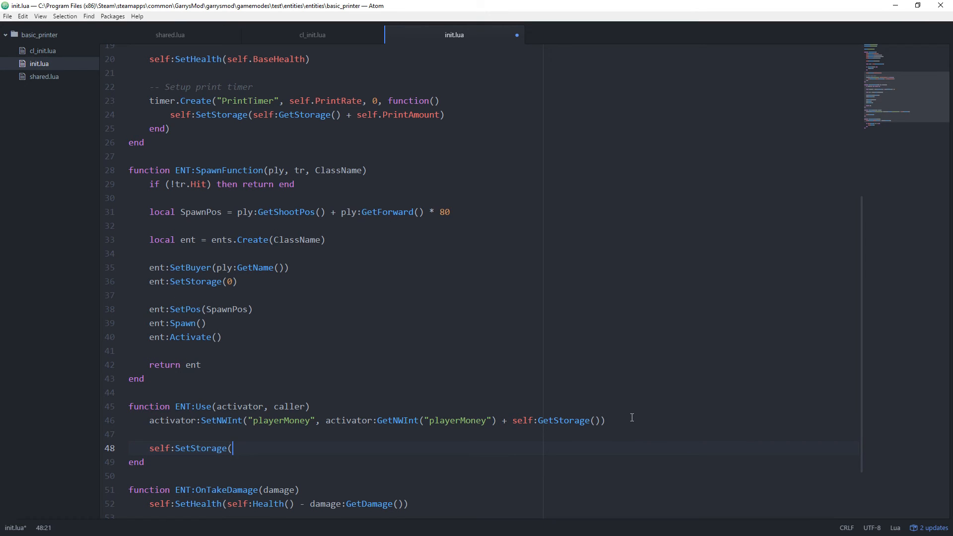
pyautogui.write('0)')
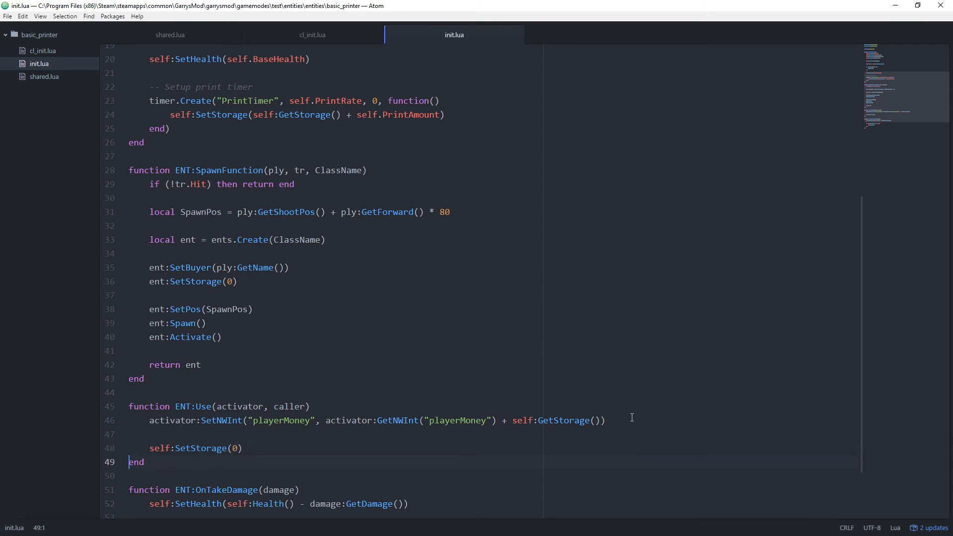
pyautogui.scroll(-3)
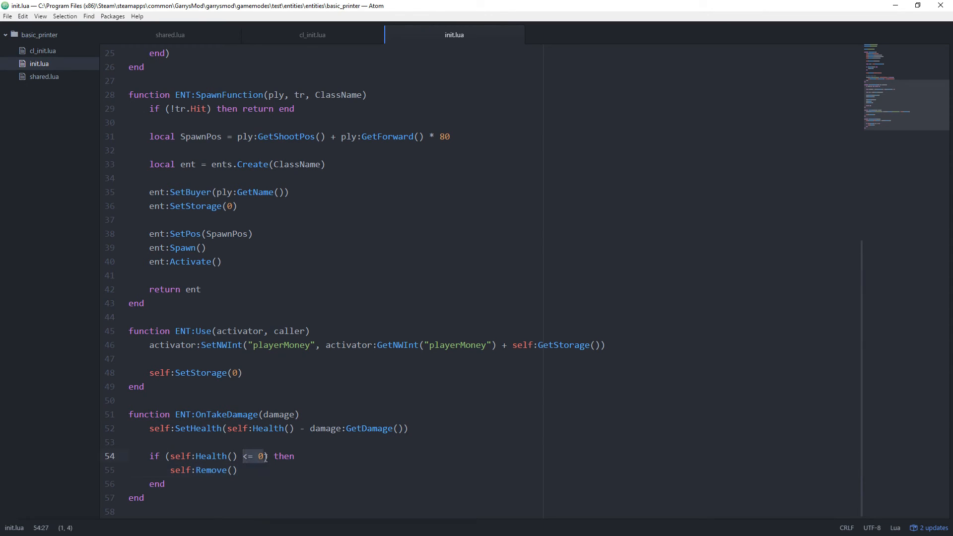
# In OnTakeDamage add timer.Remove("PrintTimer") before self:Remove() and save init.lua
pyautogui.press('enter')
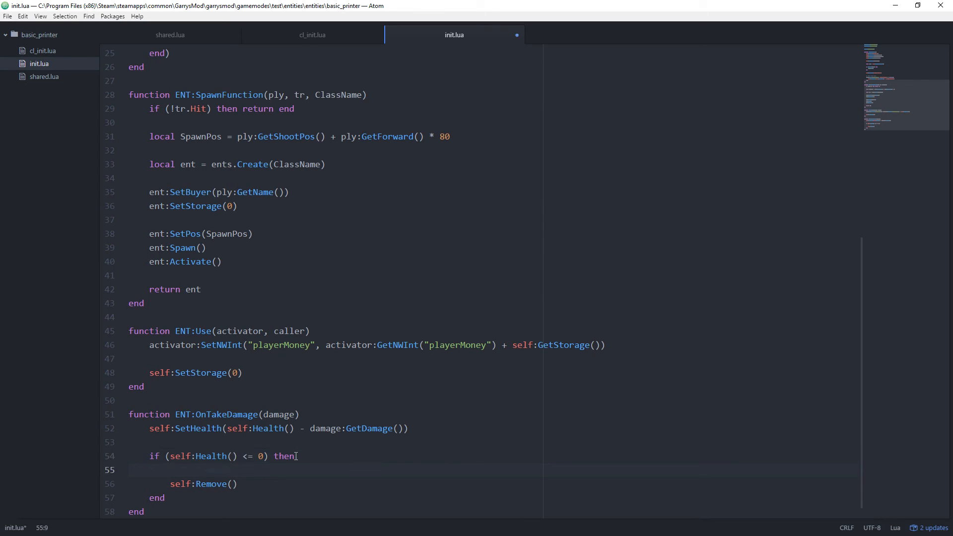
pyautogui.write('timer.Remove("Print')
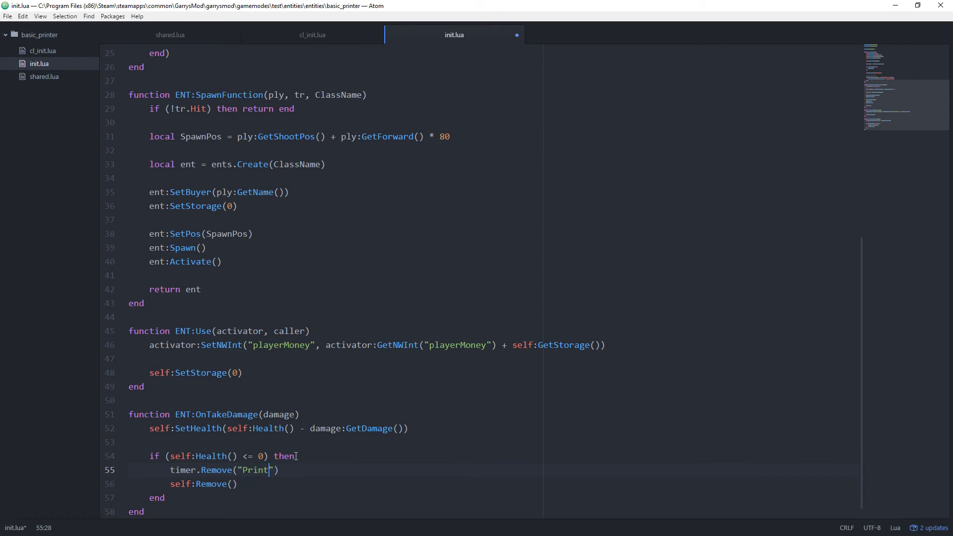
pyautogui.write('Timer')
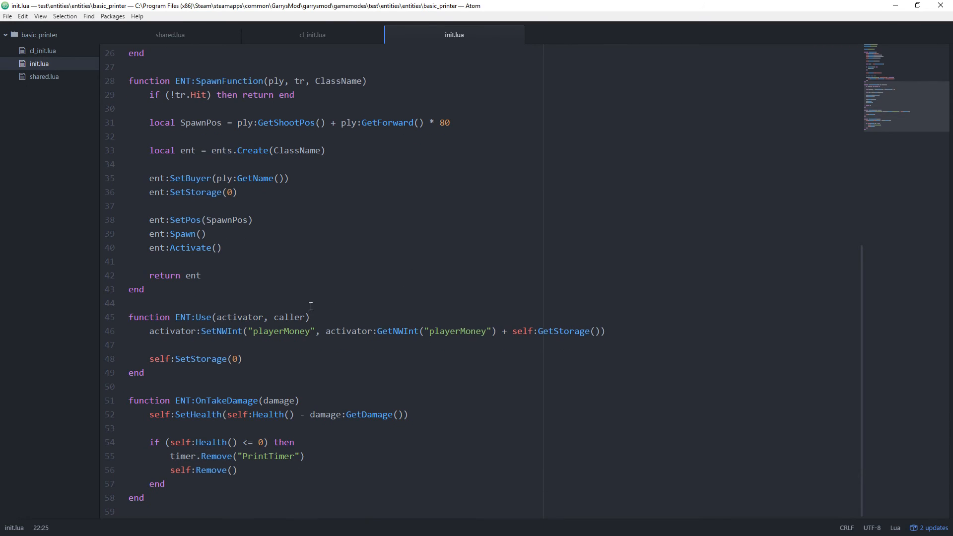
# Append ..self:EntIndex() to the "PrintTimer" name in timer.Create and timer.Remove, then save
pyautogui.click(351, 332)
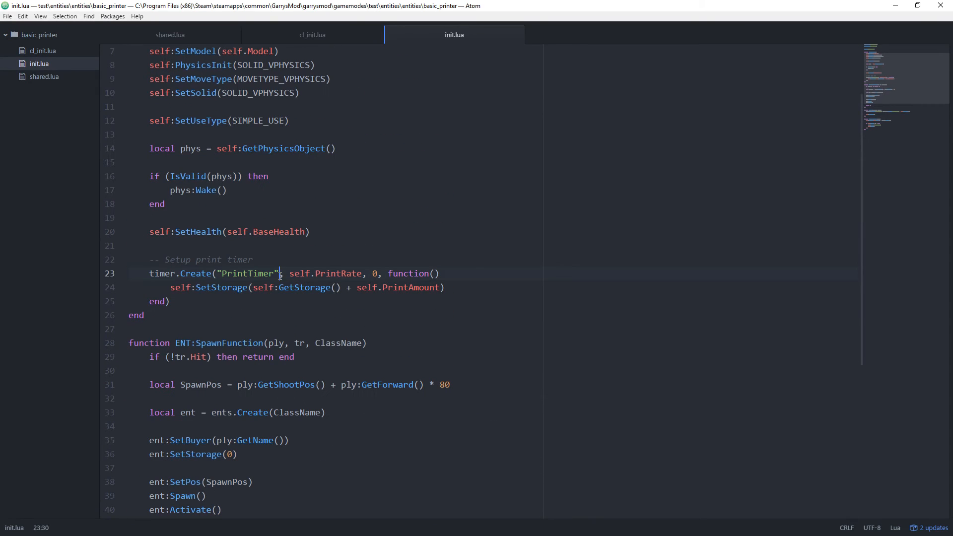
pyautogui.doubleClick(246, 274)
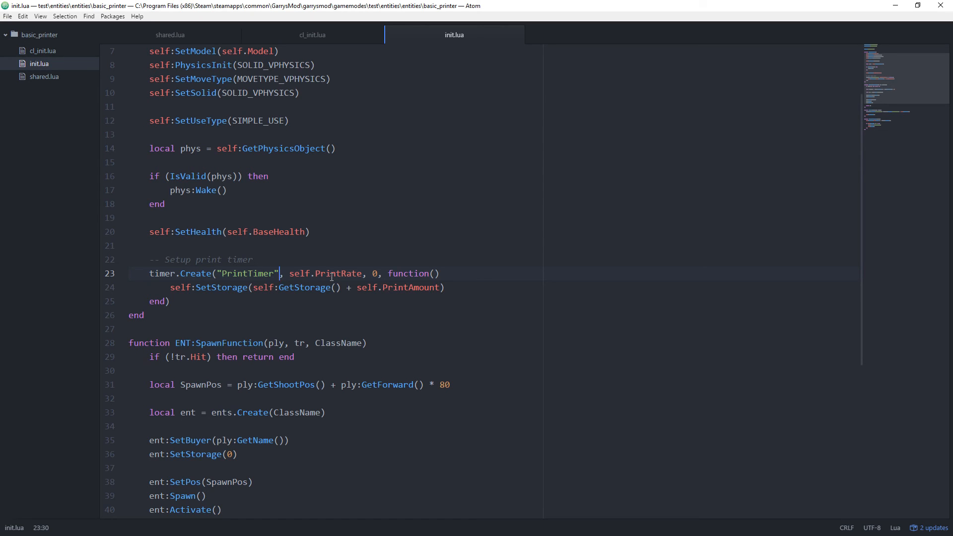
pyautogui.write('..')
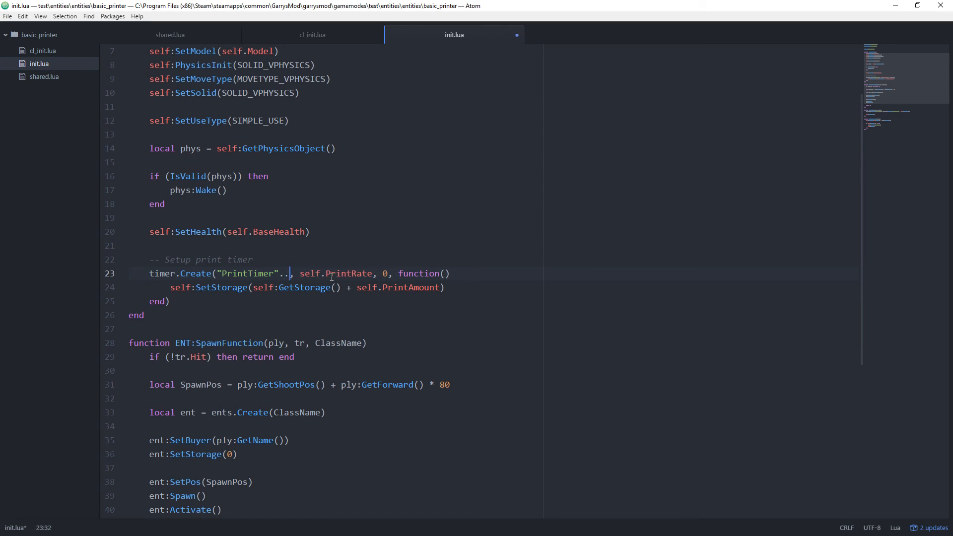
pyautogui.write('self:')
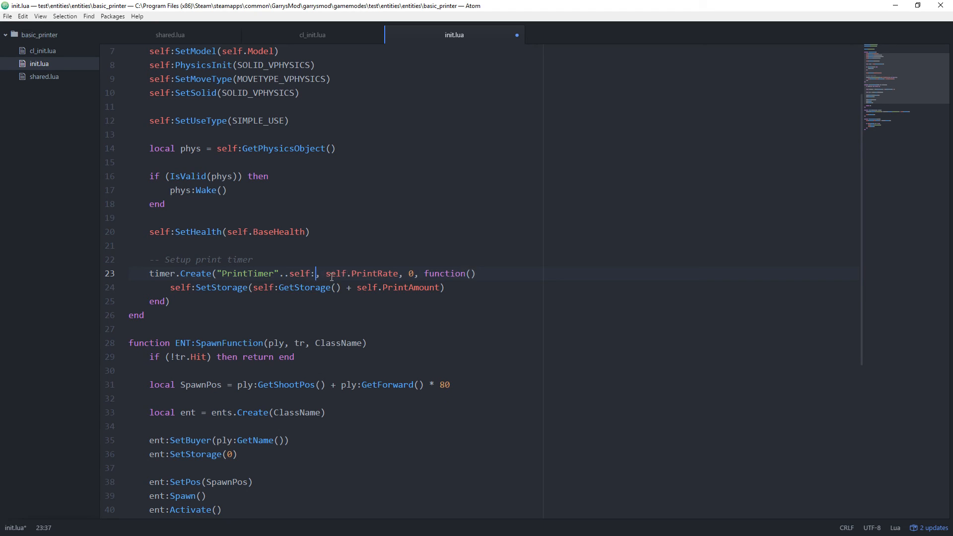
pyautogui.write('EntIndex()')
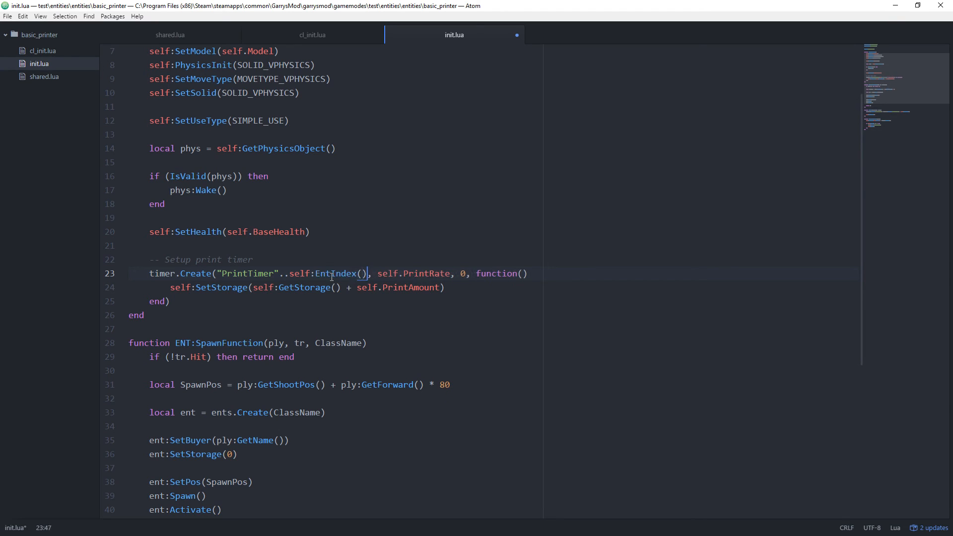
pyautogui.moveTo(284, 273); pyautogui.dragTo(370, 273)
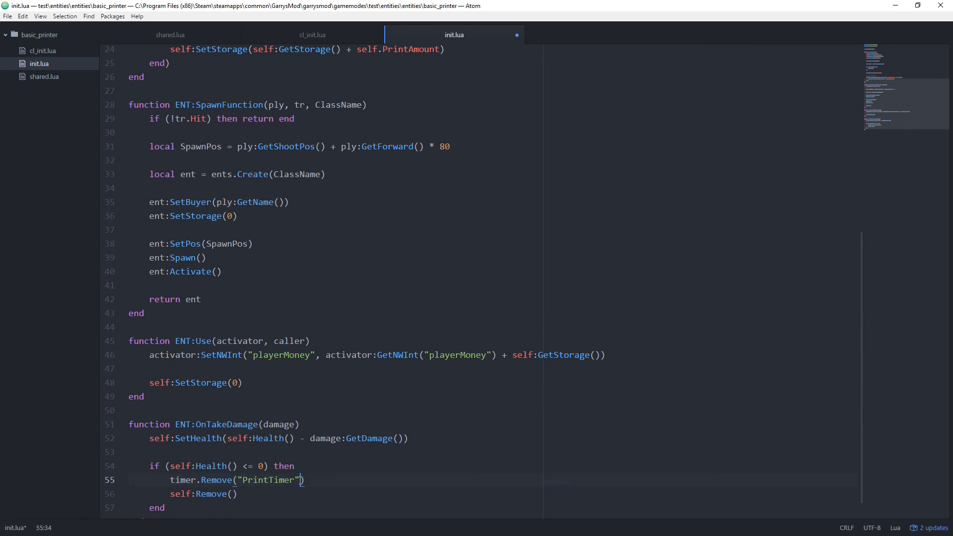
pyautogui.write('..self:EntIndex()')
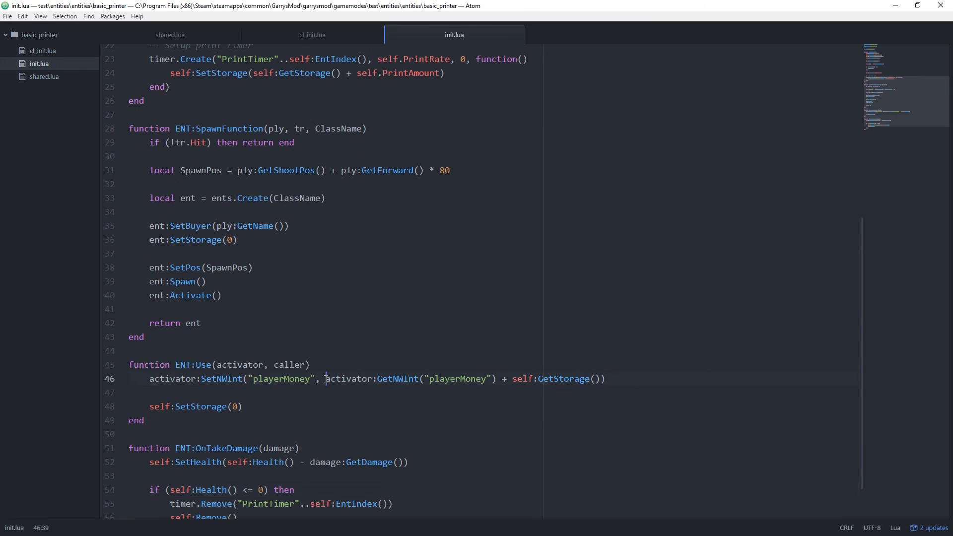
pyautogui.scroll(-3)
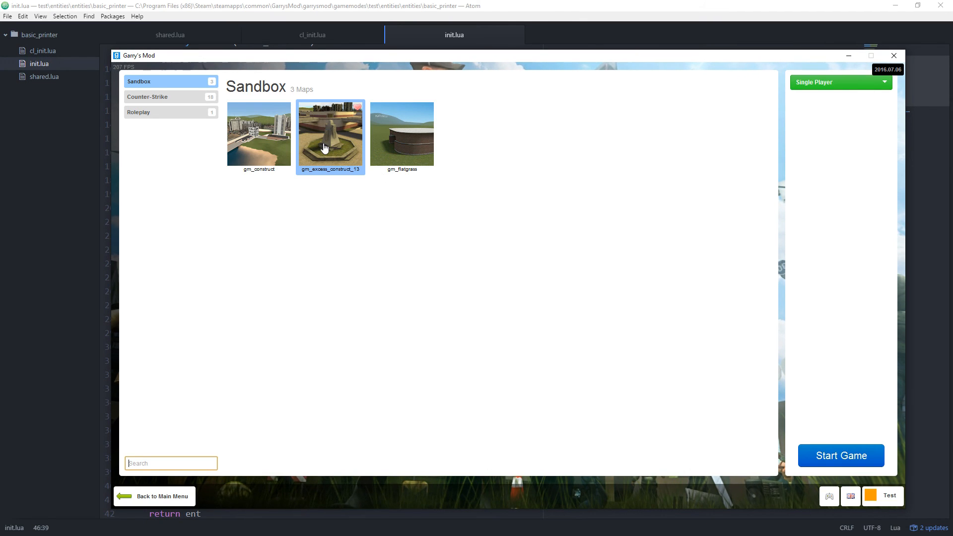
# Start a Sandbox game on gm_excess_construct_13 and hold Q for the spawn menu
pyautogui.click(840, 456)
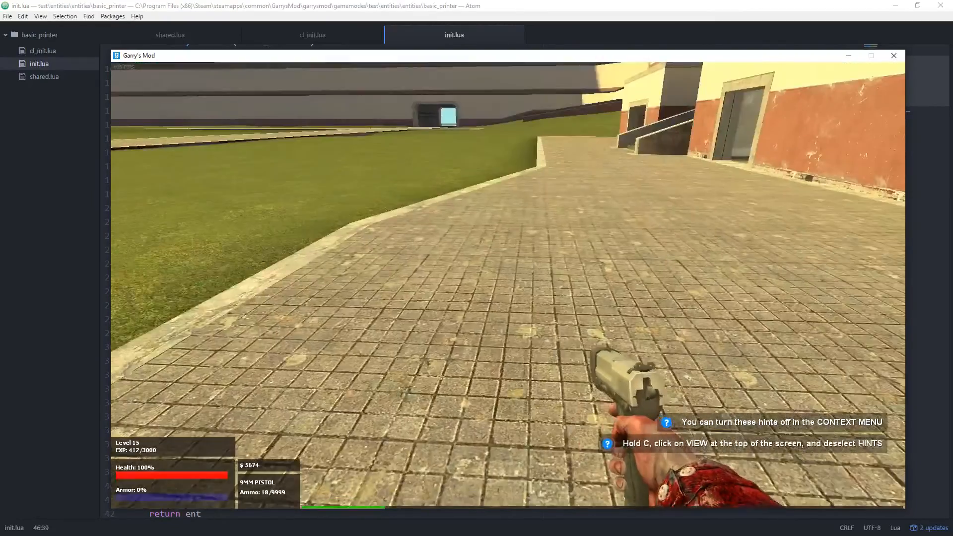
pyautogui.press('q')
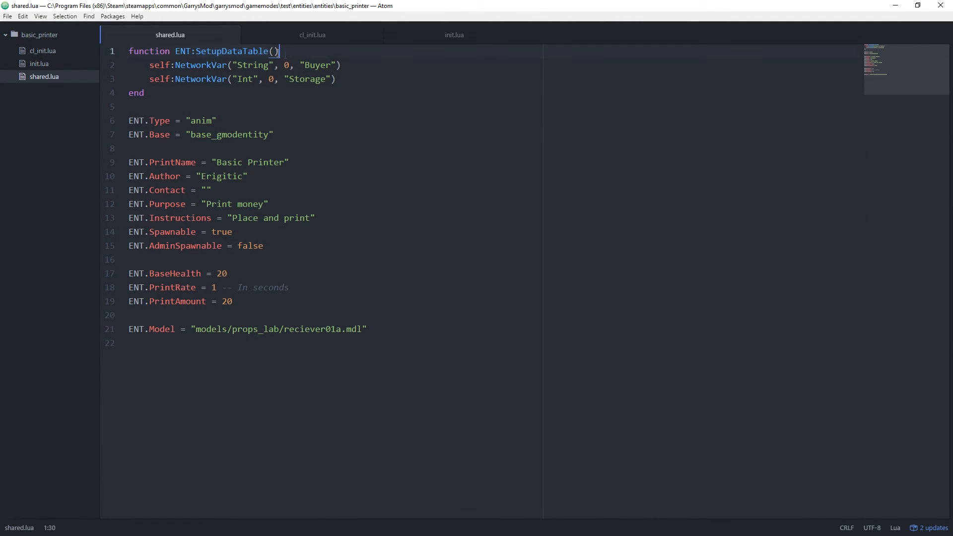
# Switch to shared.lua holding the printer's network variables and settings
pyautogui.write('s')
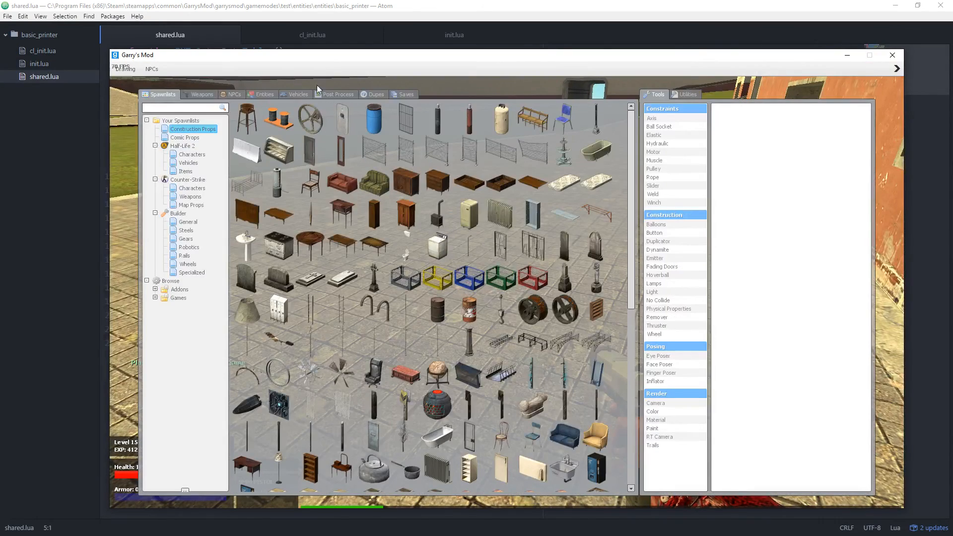
# Show the Entities tab with the Other category of spawnable entities
pyautogui.click(264, 94)
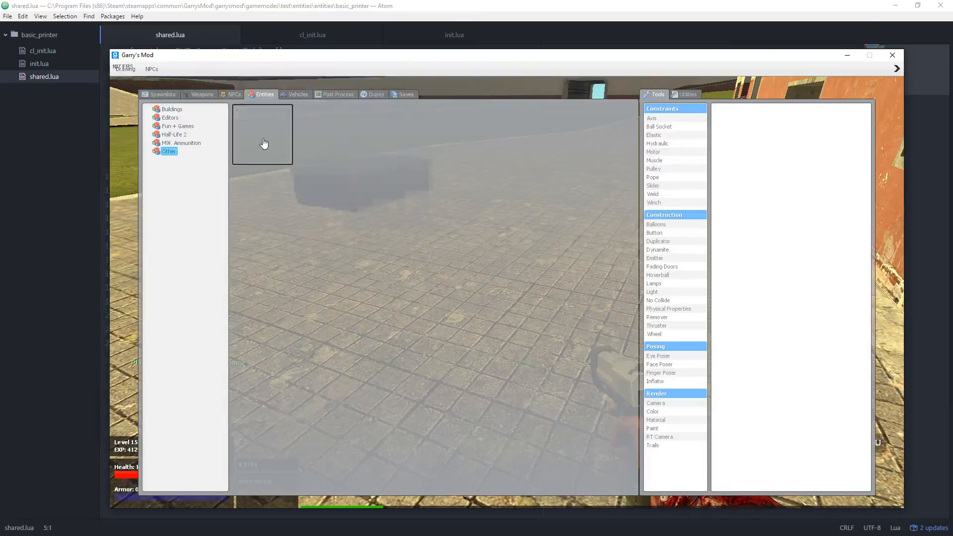